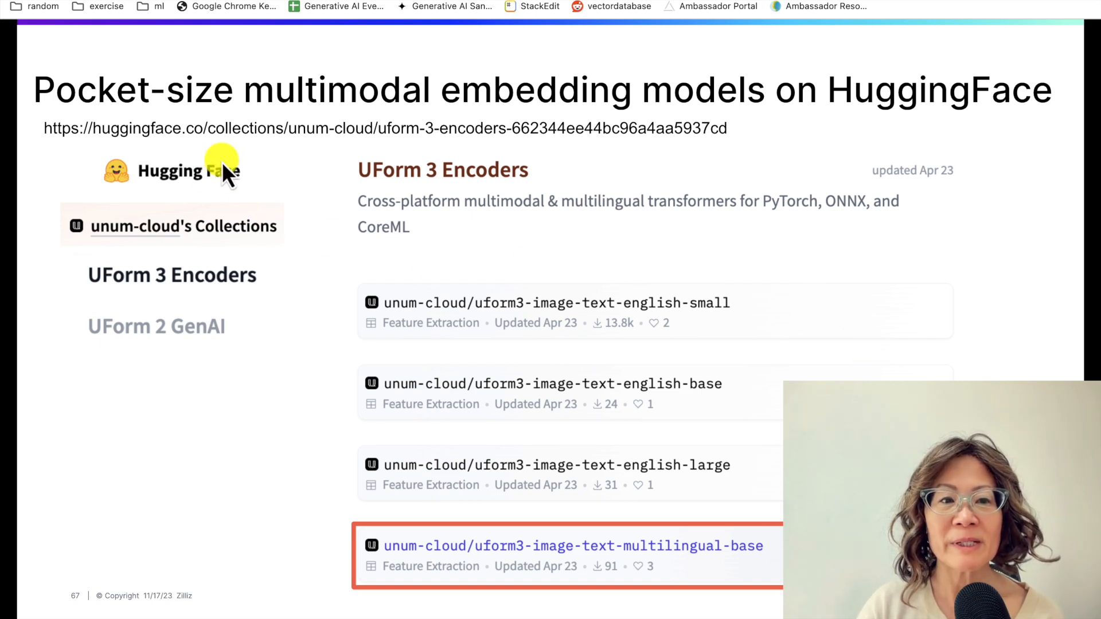
mouse_move(318, 526)
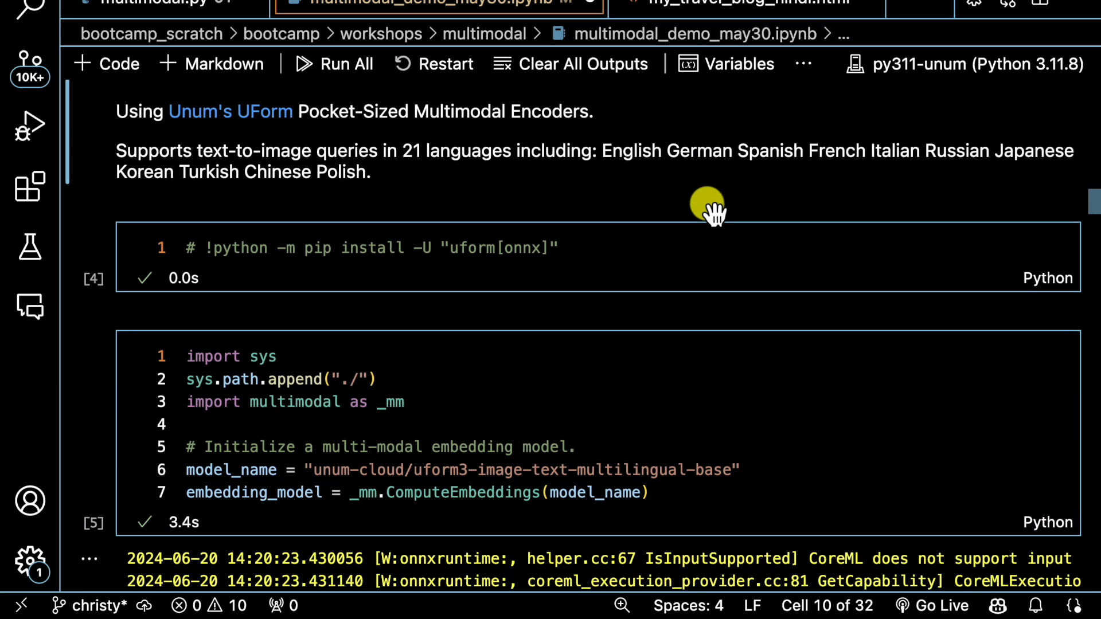
mouse_move(407, 284)
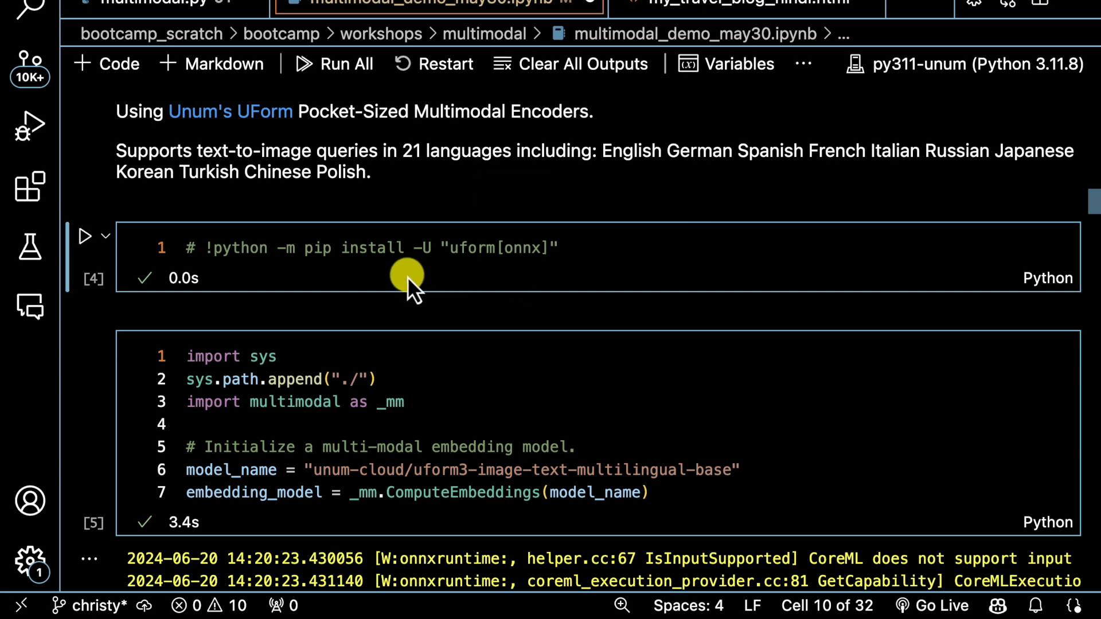
mouse_move(537, 274)
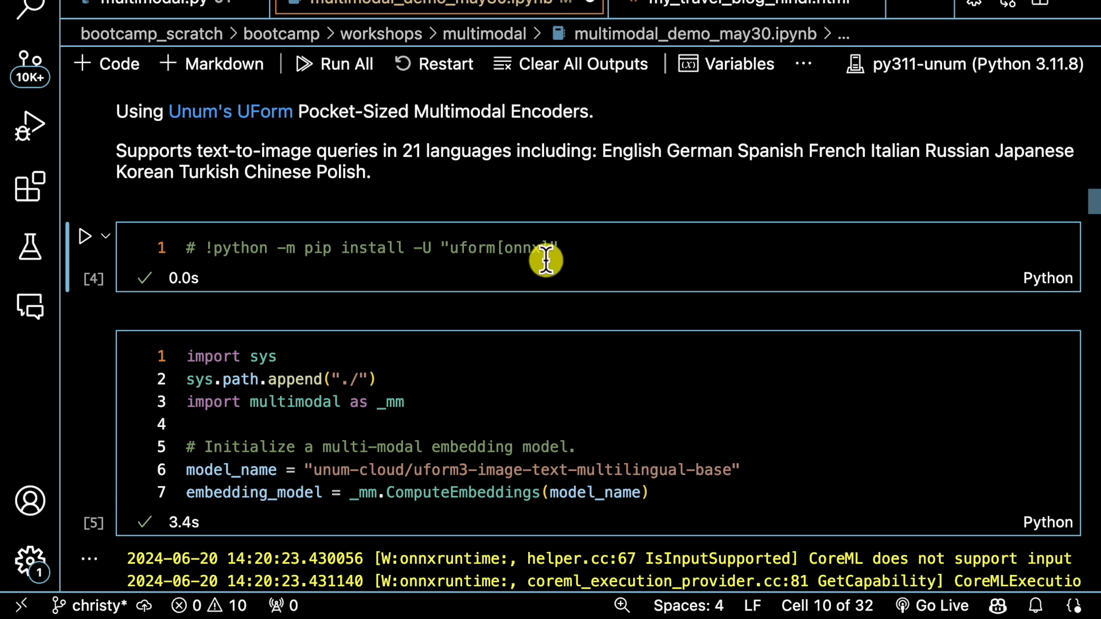
mouse_move(635, 261)
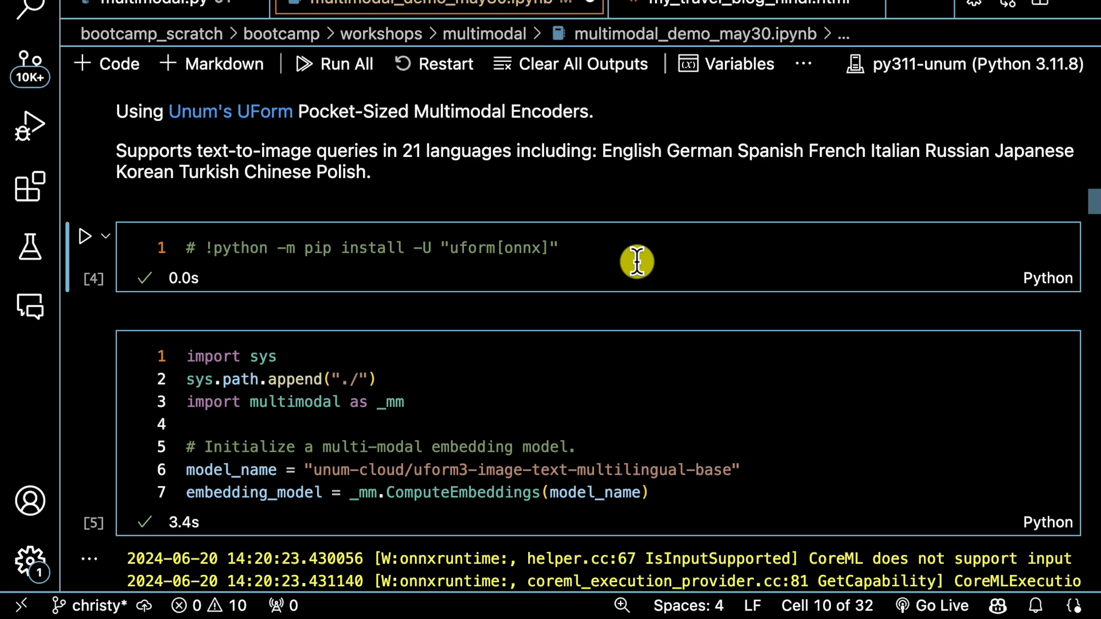
scroll("down", 3)
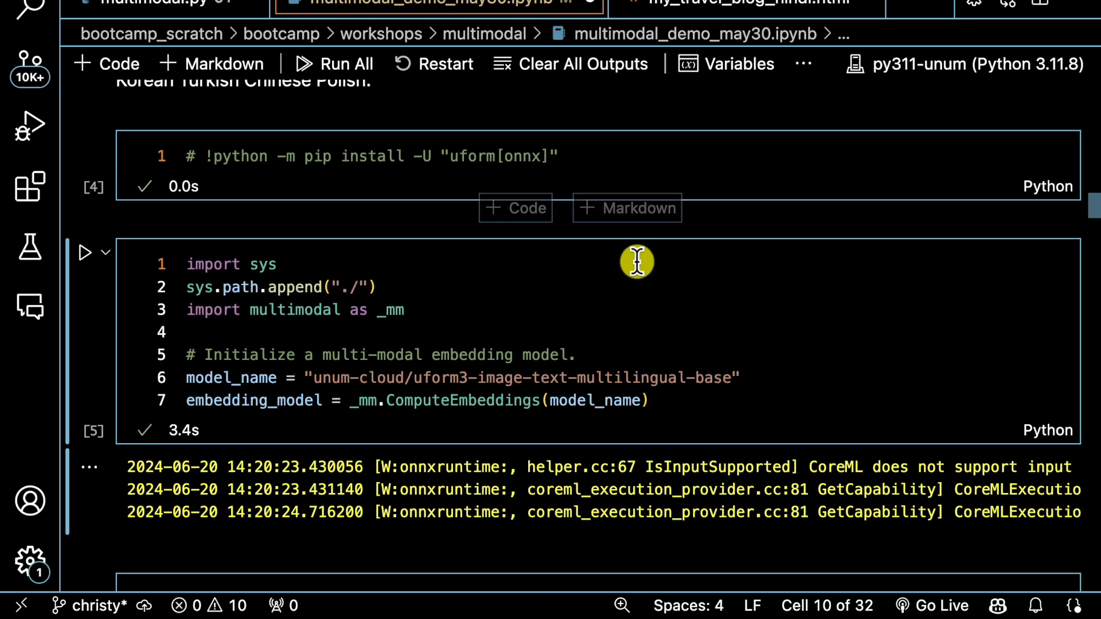
scroll("down", 3)
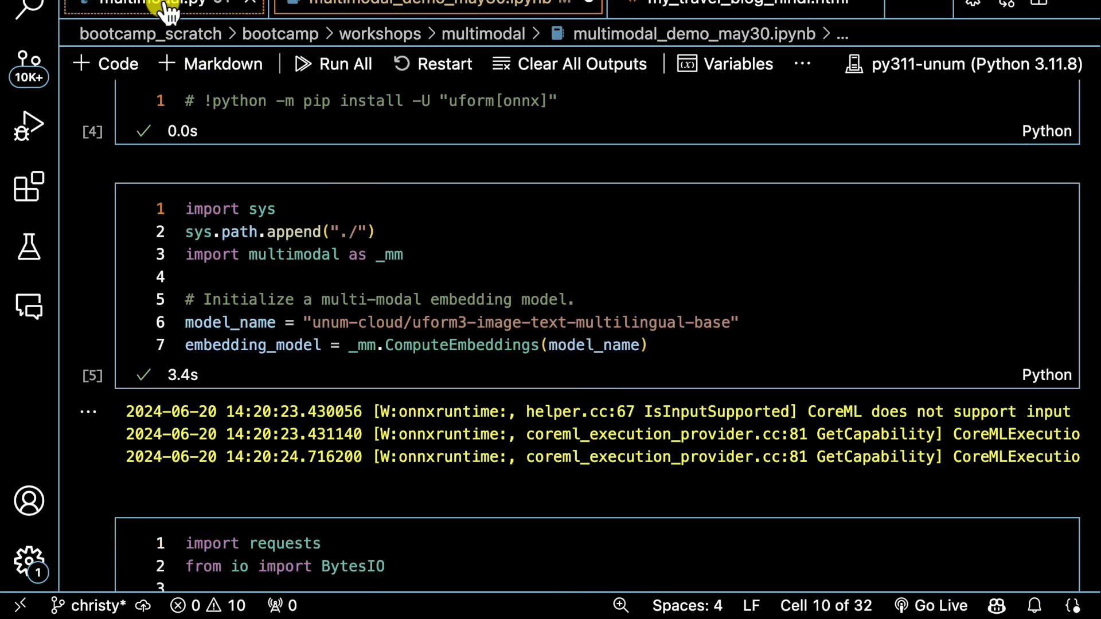
Open multimodal.py and scroll through the ComputeEmbeddings class's image and text batch encoding
left_click(140, 3)
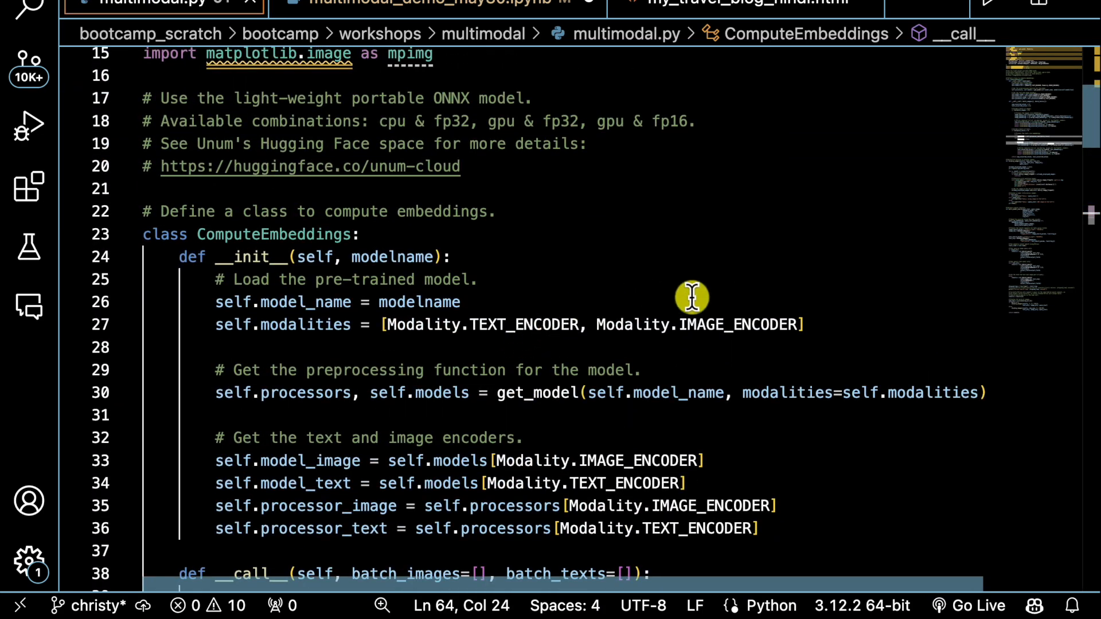
scroll("down", 3)
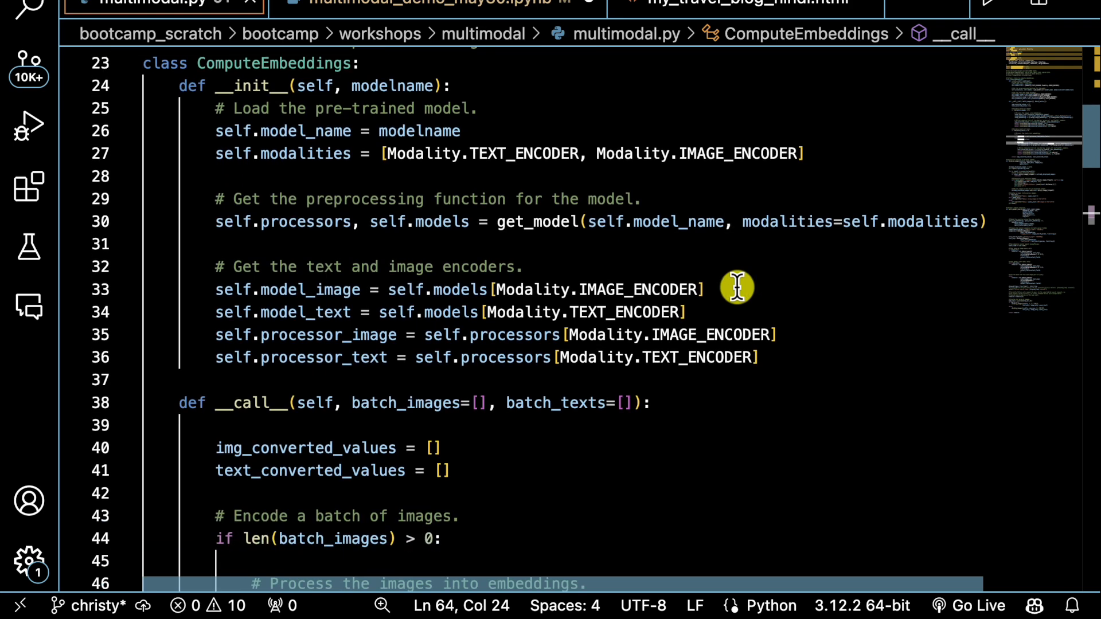
mouse_move(702, 182)
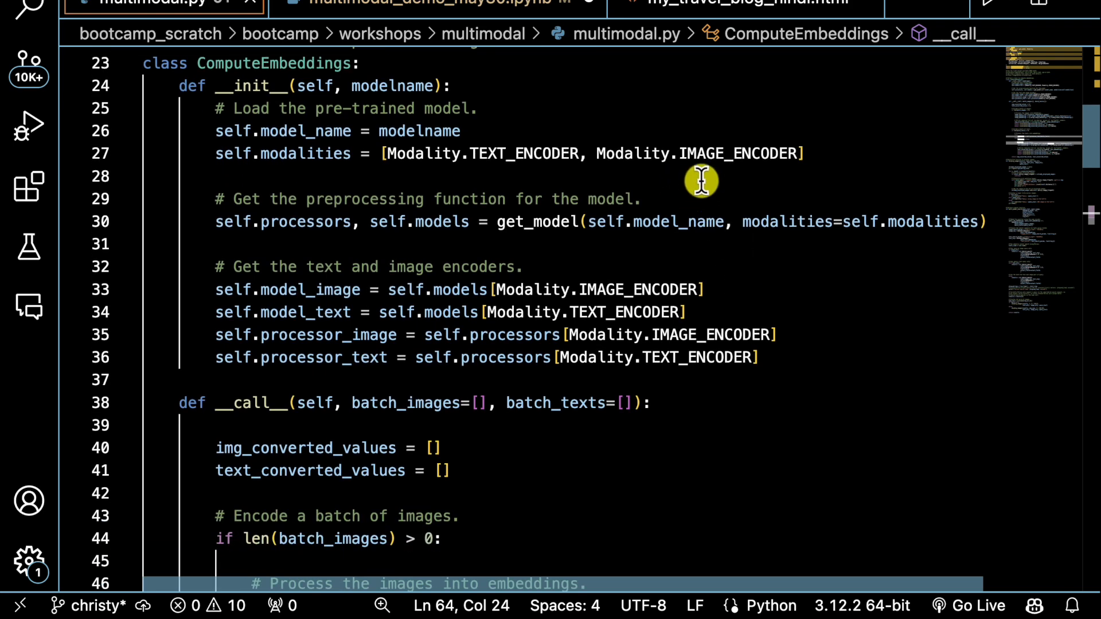
mouse_move(722, 179)
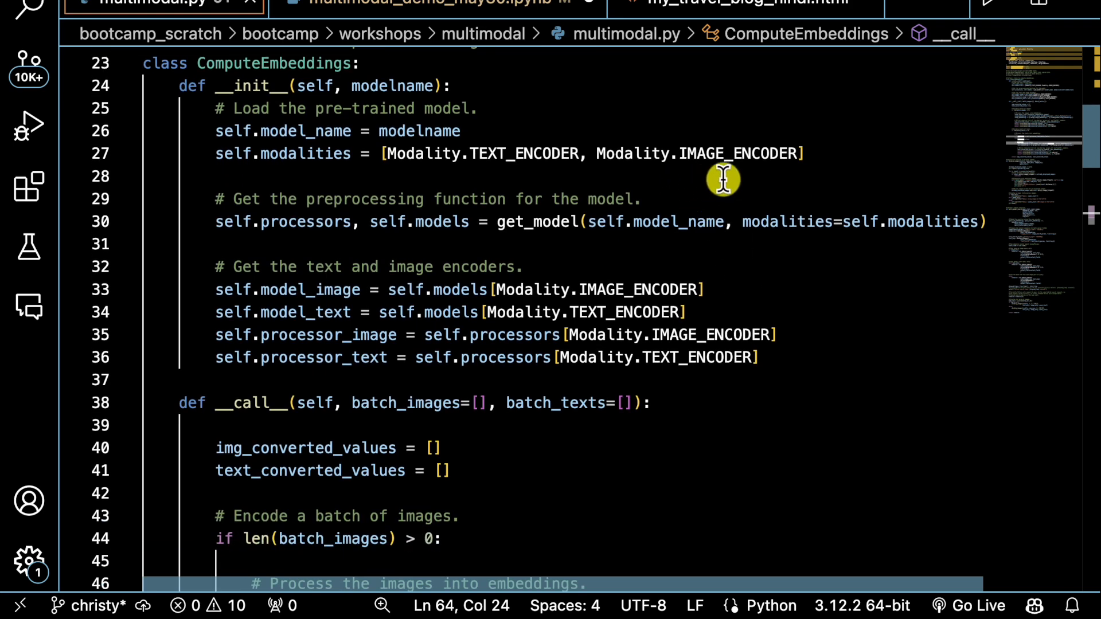
mouse_move(797, 278)
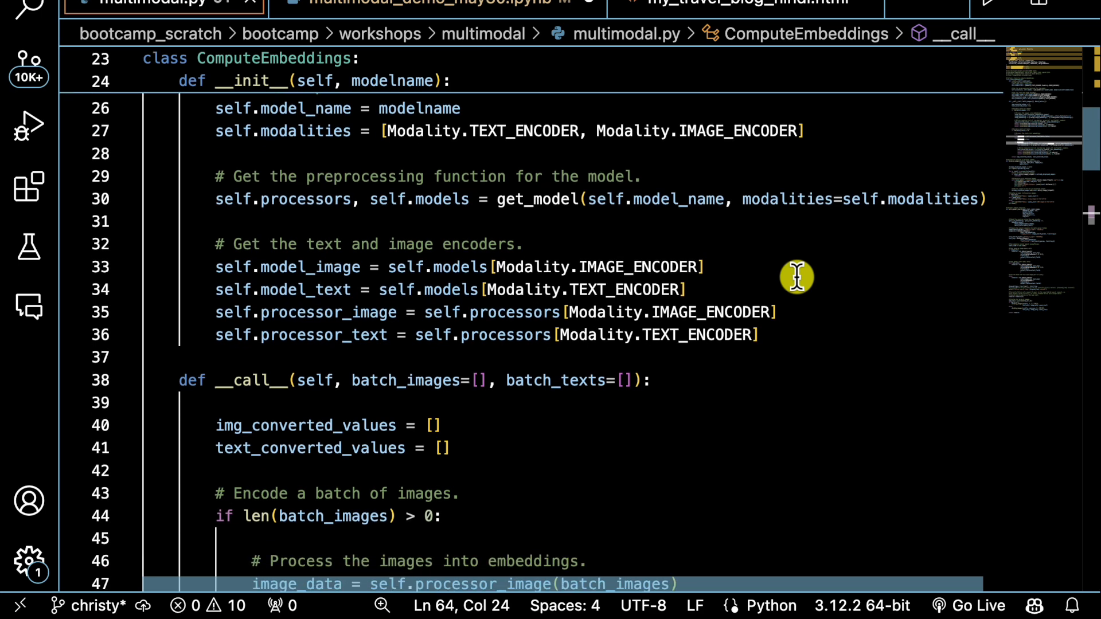
scroll("down", 3)
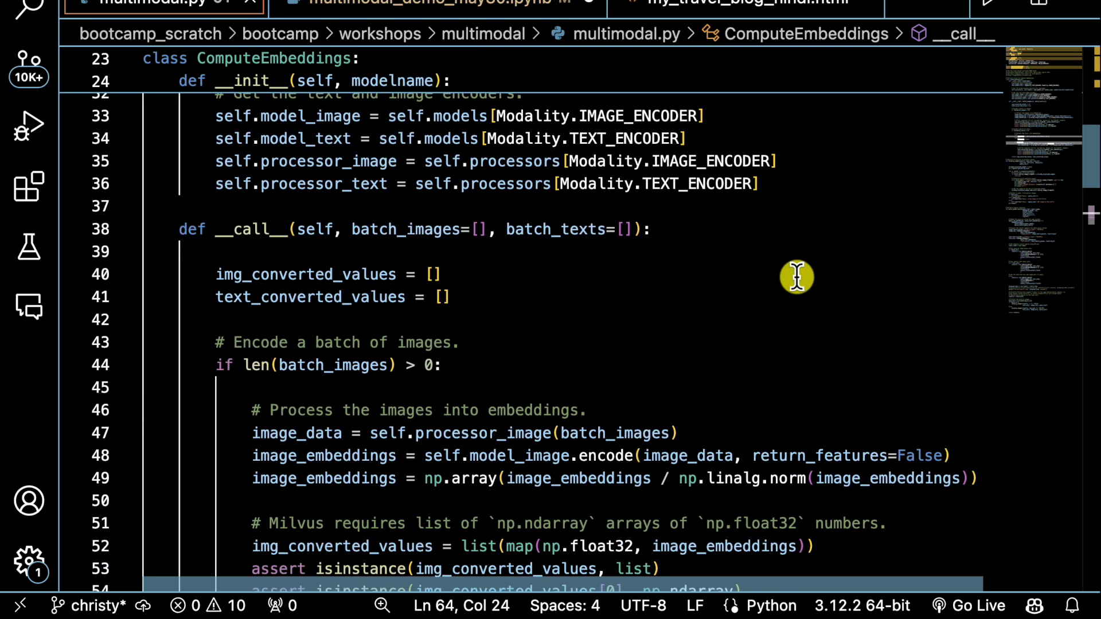
scroll("down", 3)
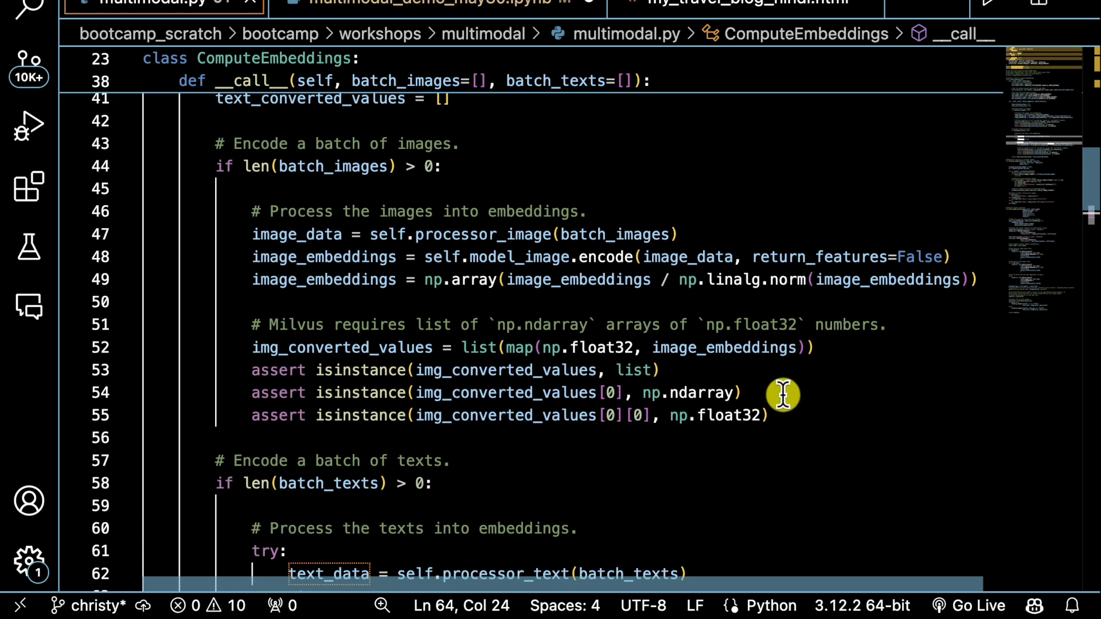
mouse_move(771, 456)
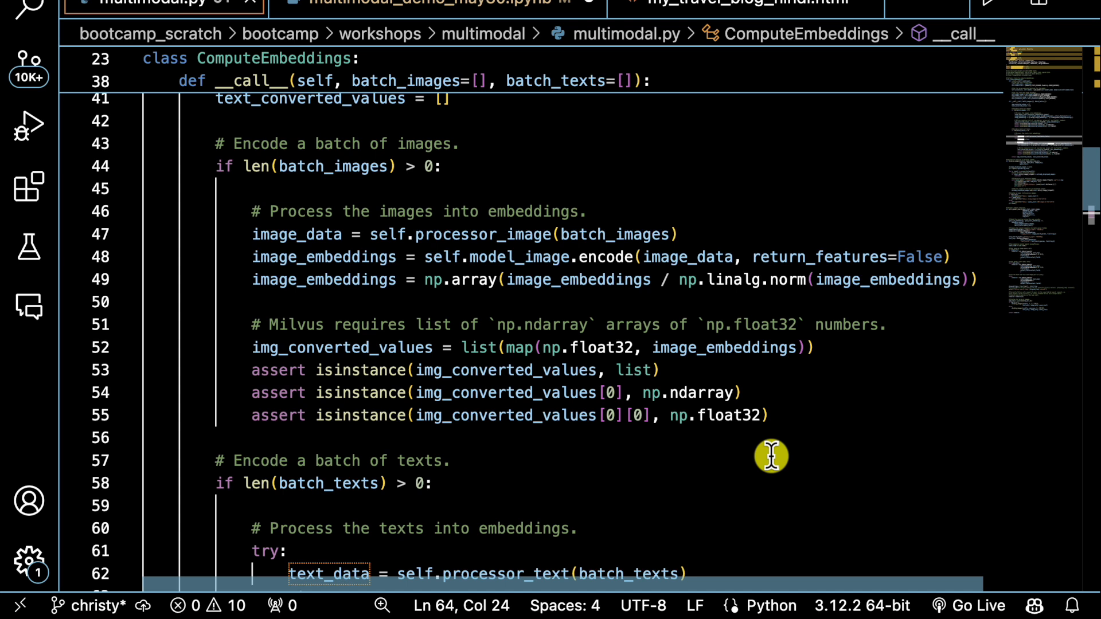
mouse_move(565, 307)
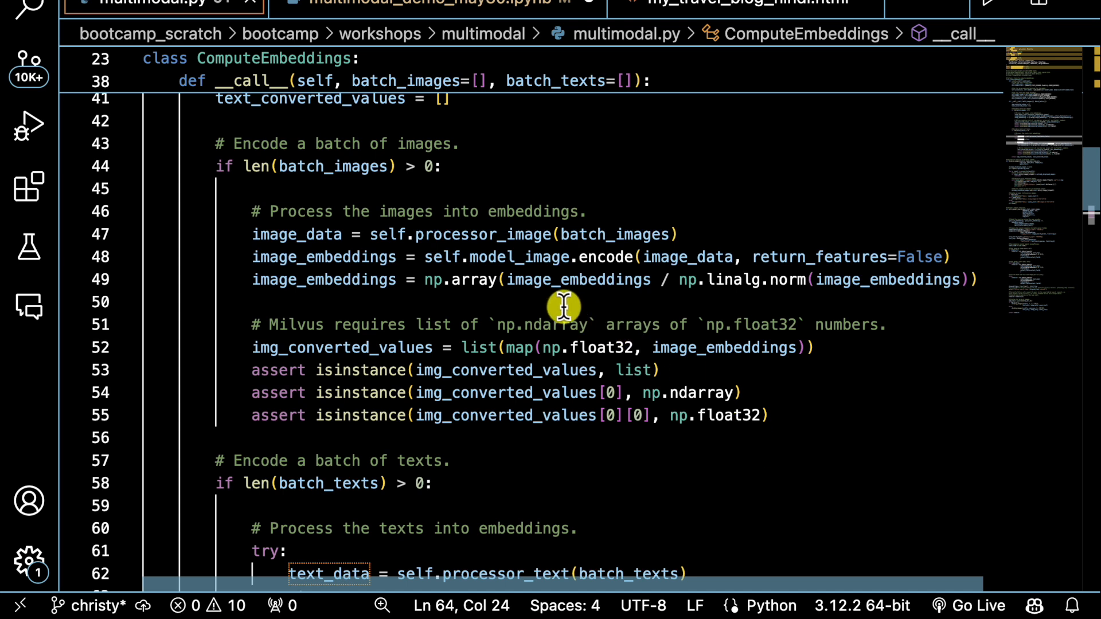
mouse_move(623, 307)
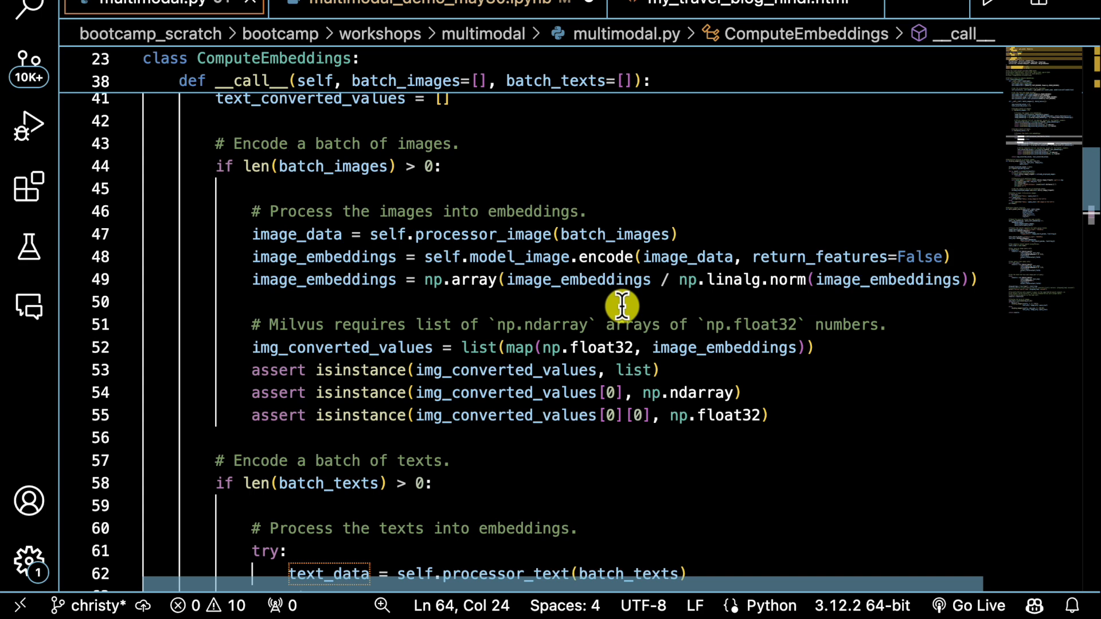
scroll("down", 3)
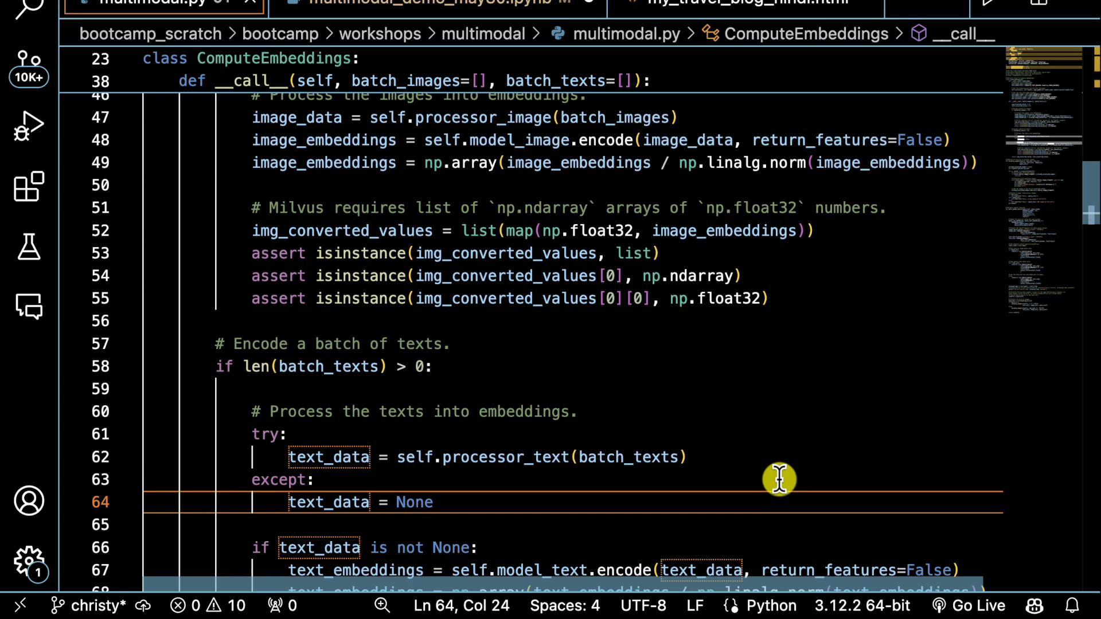
scroll("down", 3)
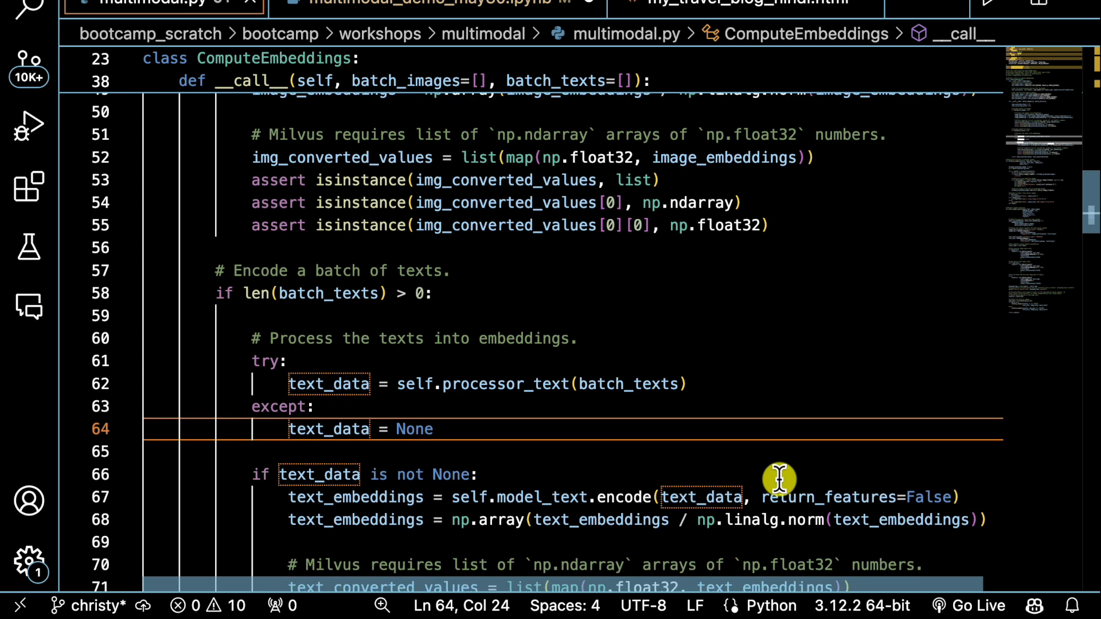
scroll("down", 3)
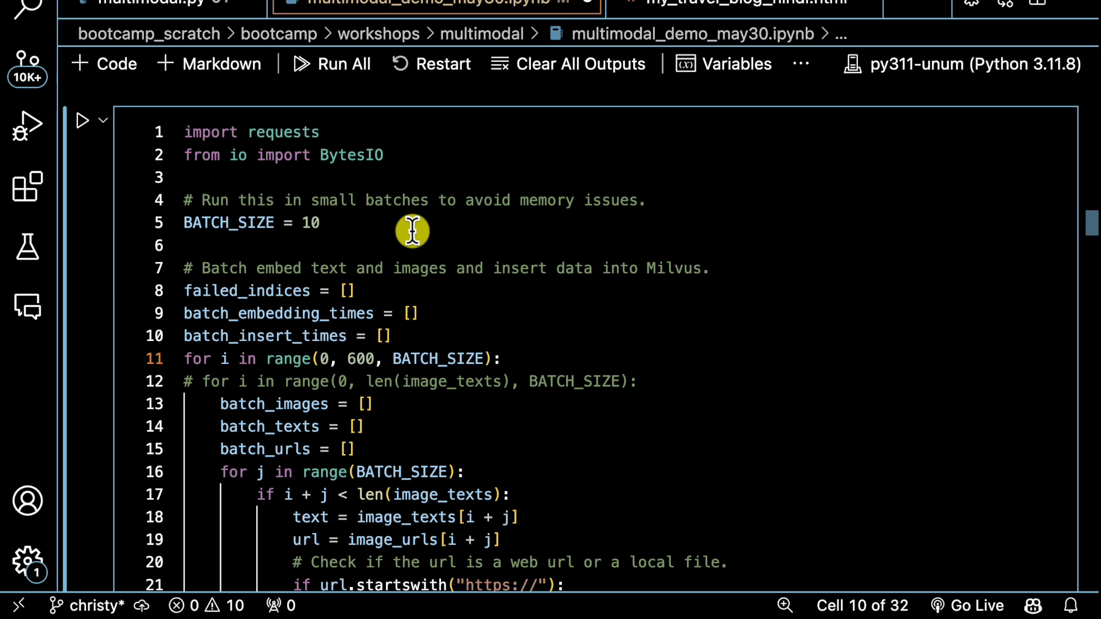
mouse_move(767, 478)
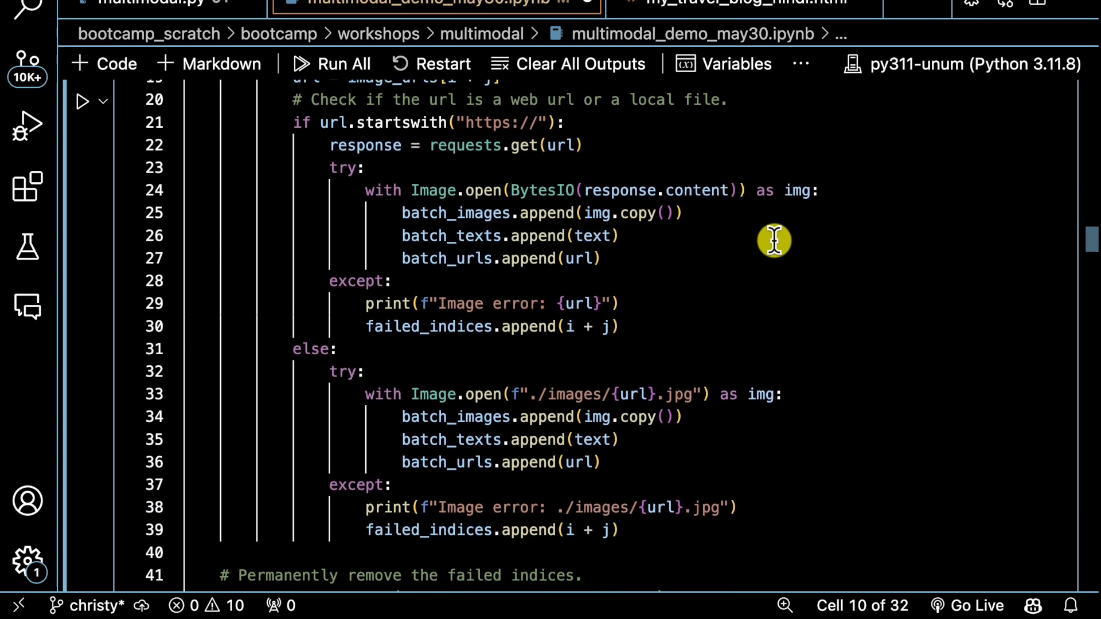
Scroll the notebook cell from chunk dictionaries to the timed Milvus insert
scroll("down", 3)
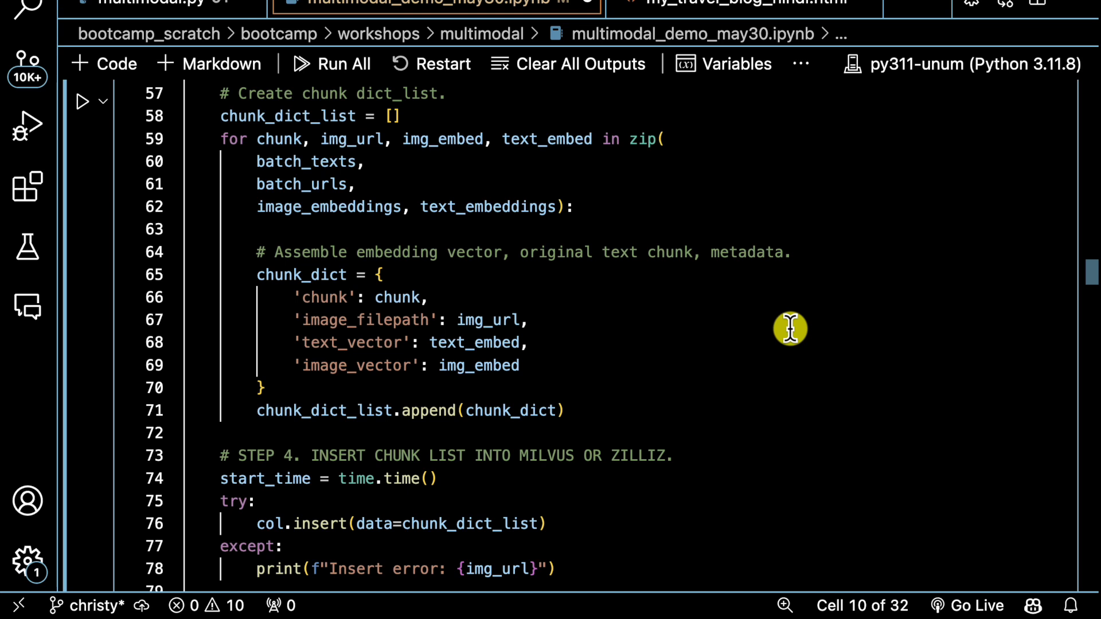
scroll("down", 3)
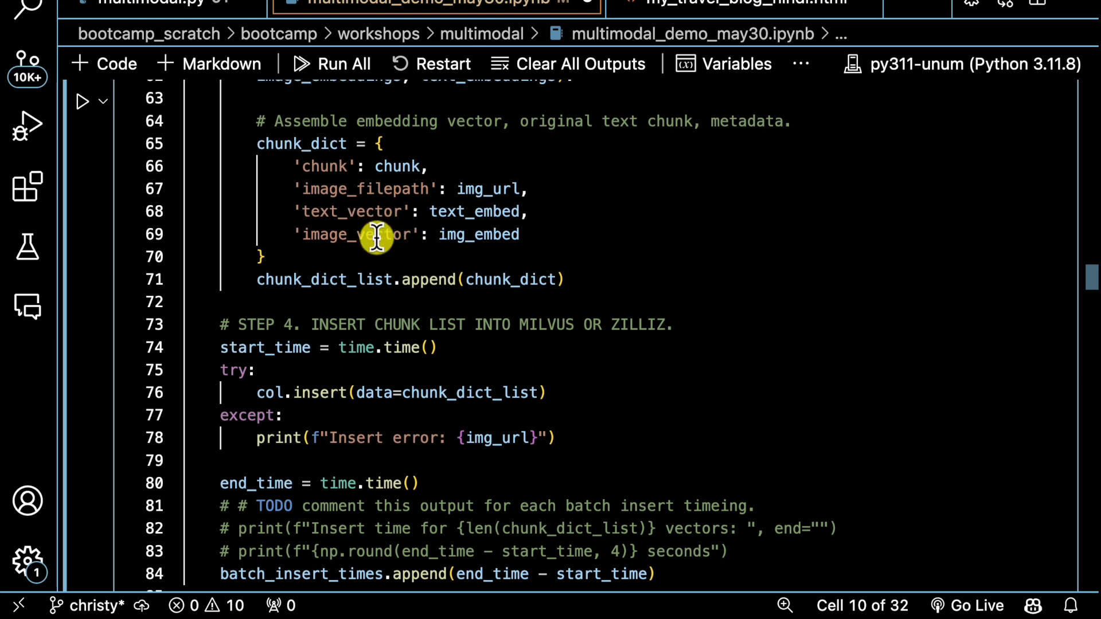
mouse_move(550, 188)
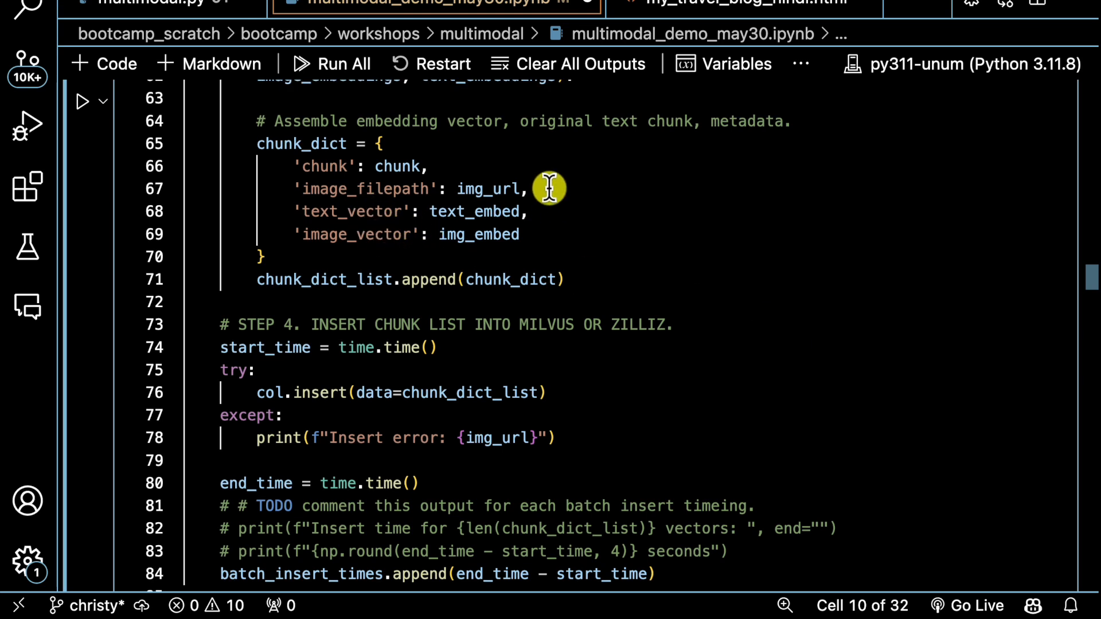
mouse_move(428, 166)
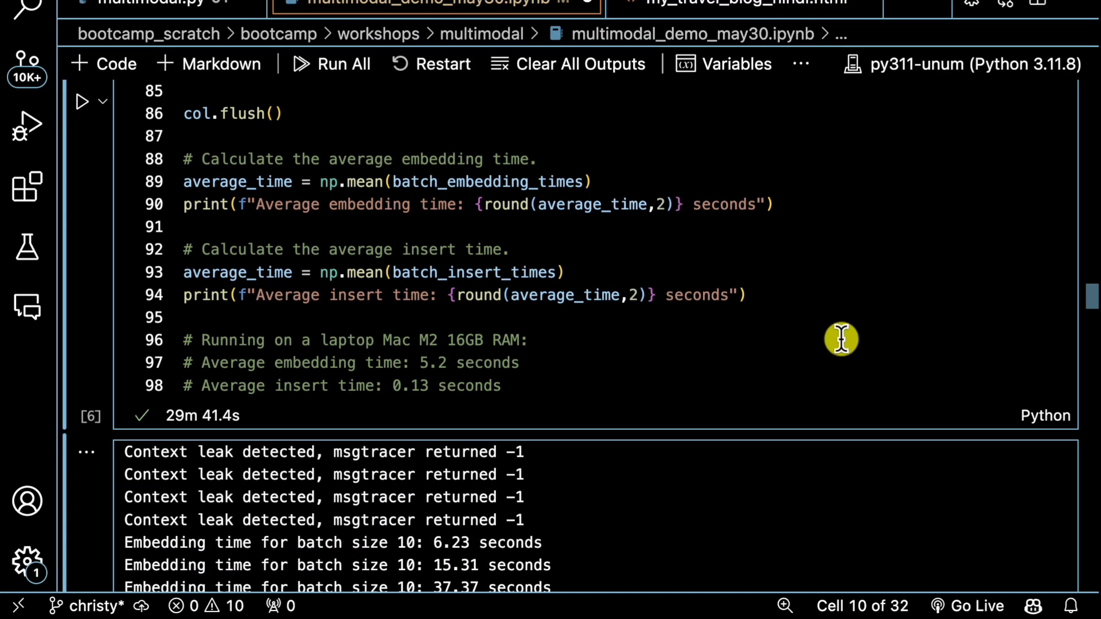
scroll("down", 3)
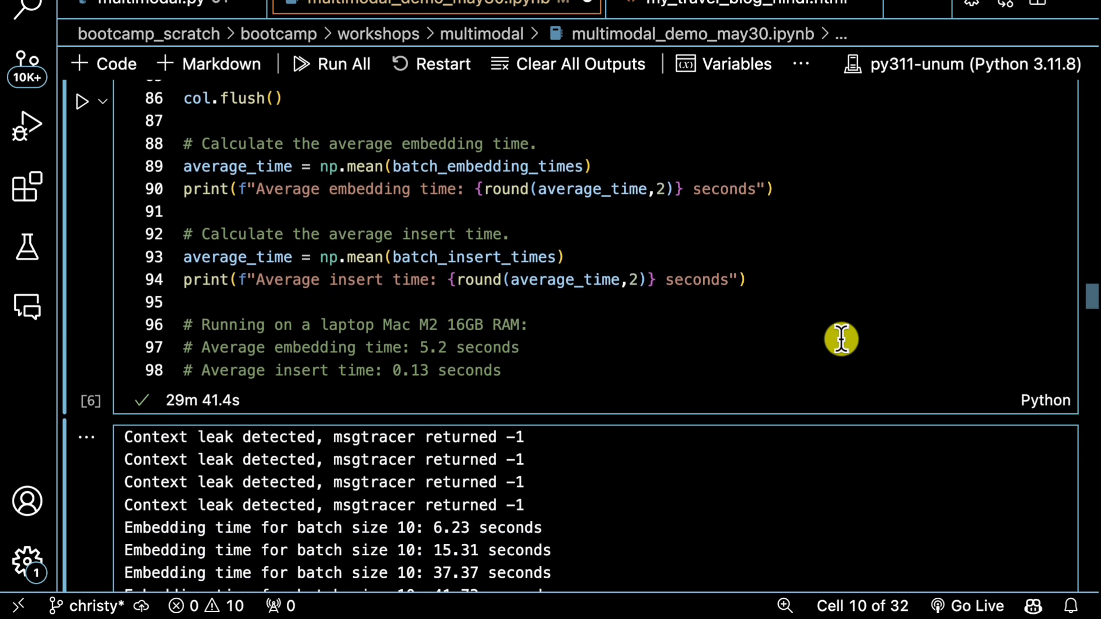
scroll("down", 3)
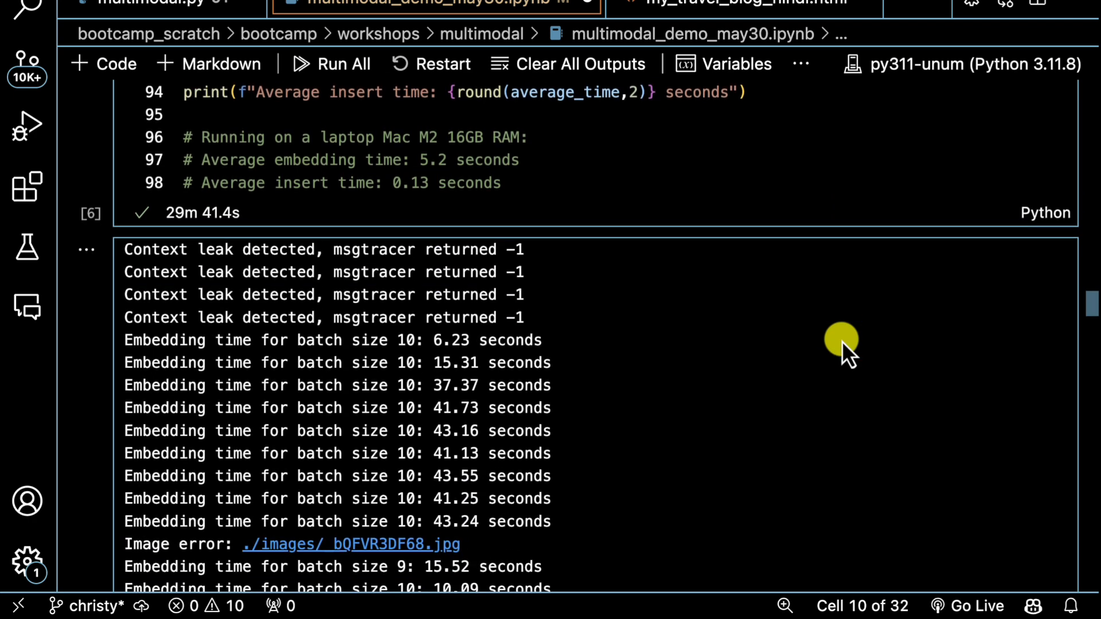
scroll("down", 3)
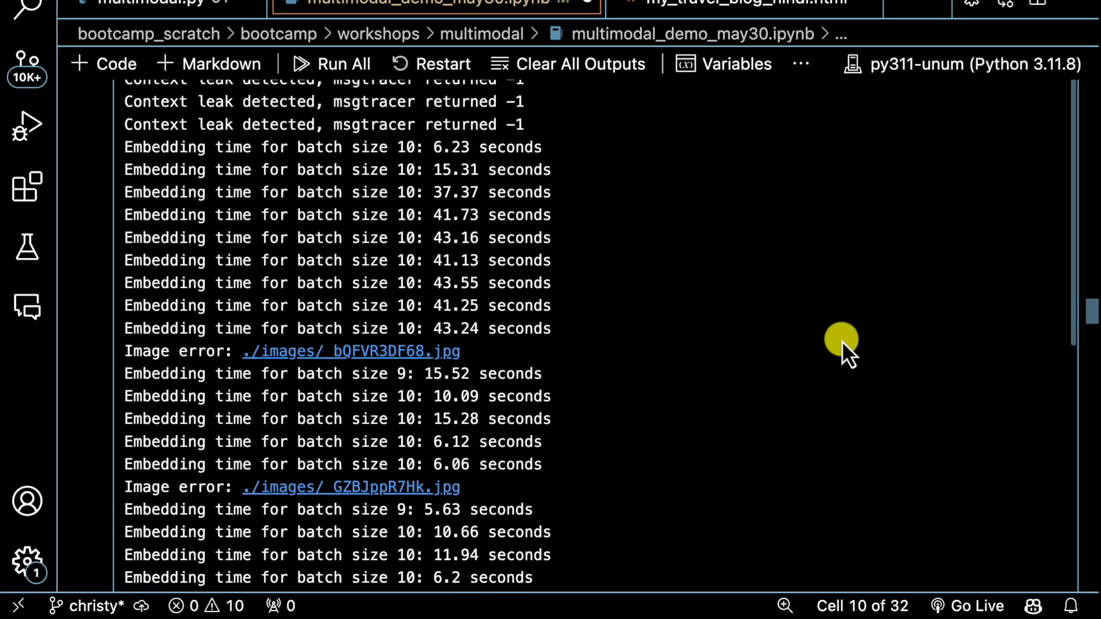
scroll("down", 3)
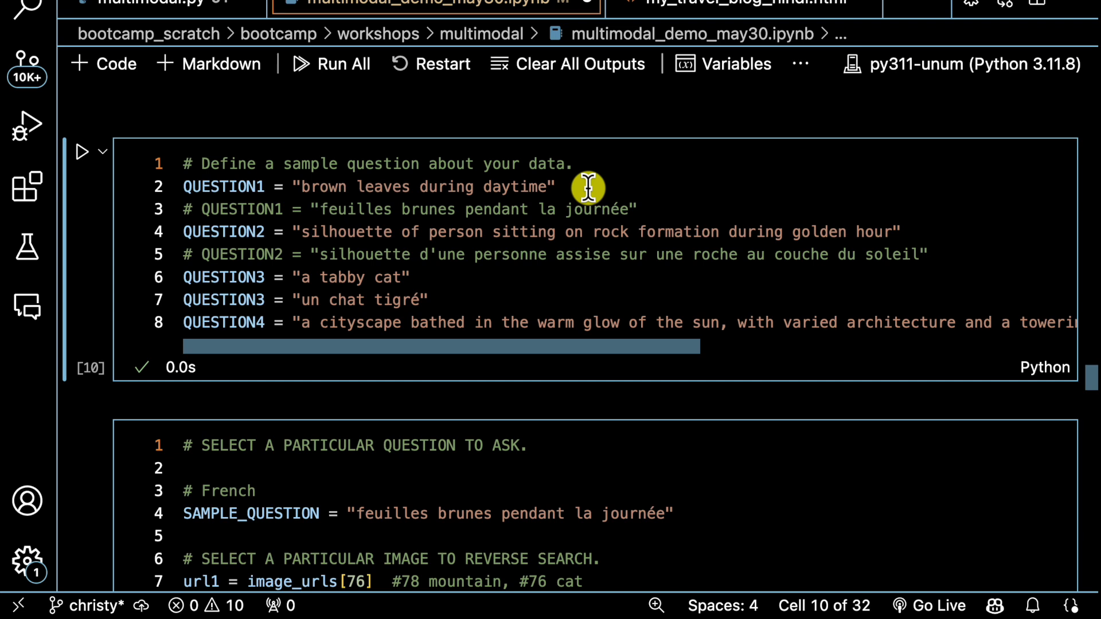
mouse_move(585, 273)
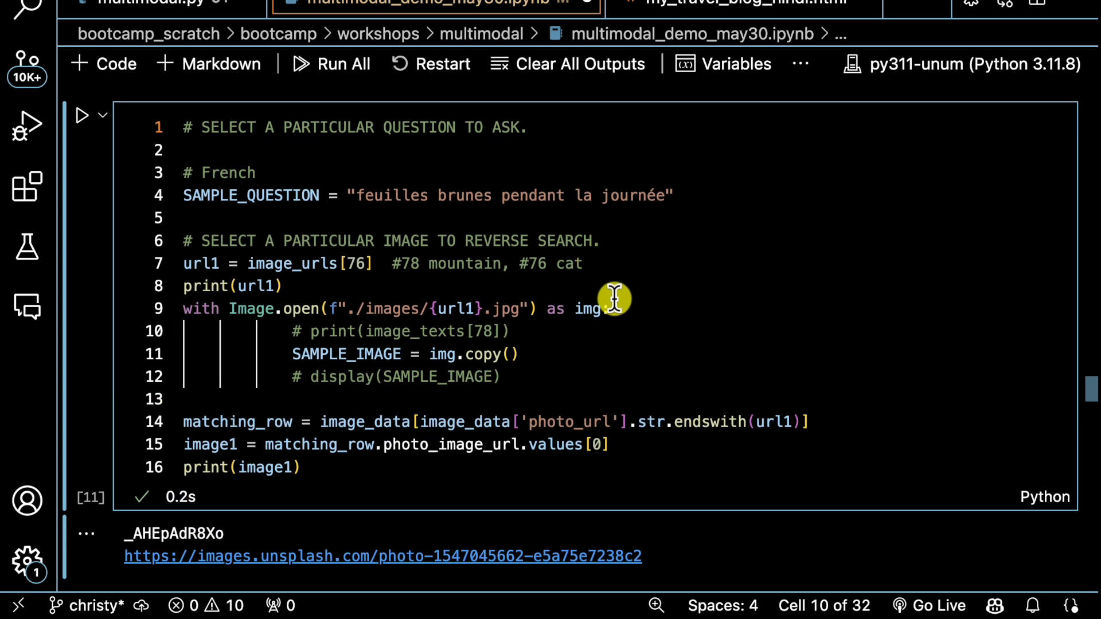
mouse_move(675, 310)
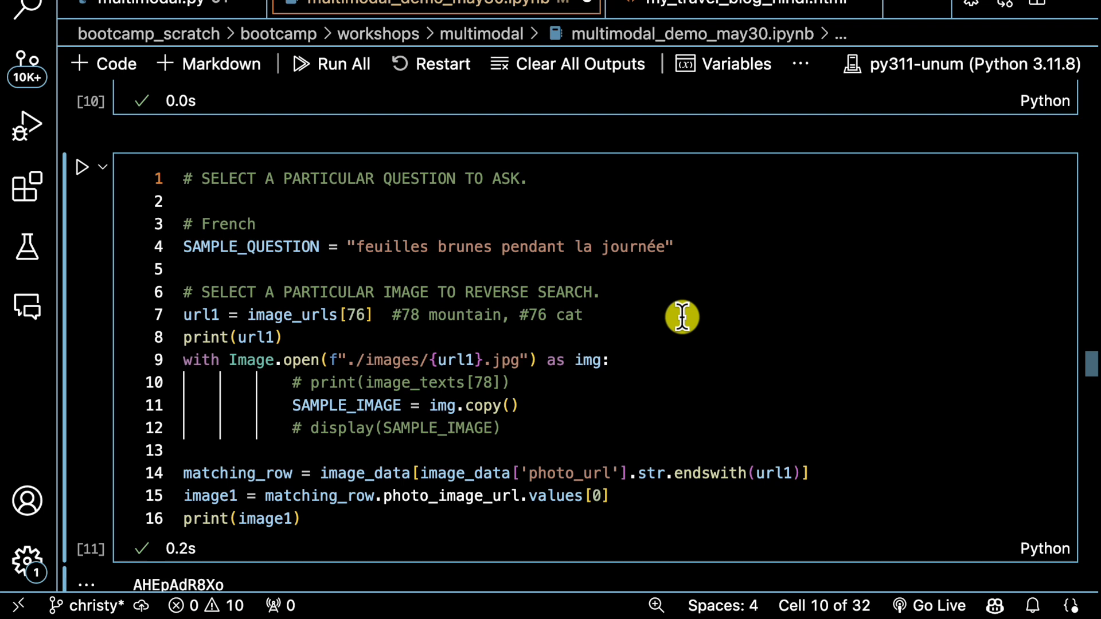
scroll("down", 3)
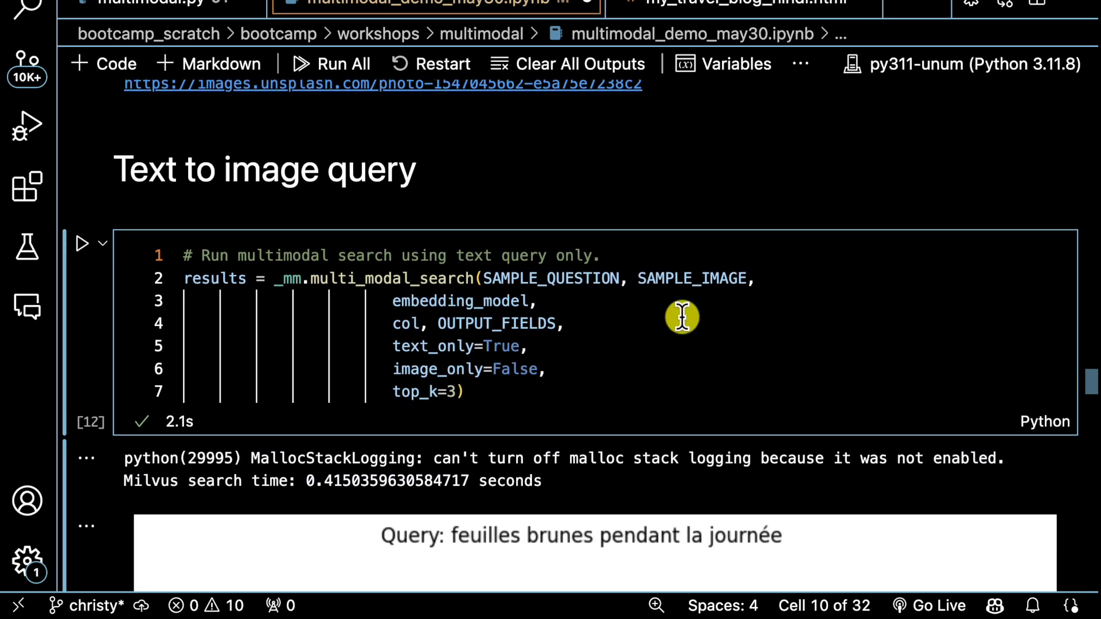
scroll("down", 3)
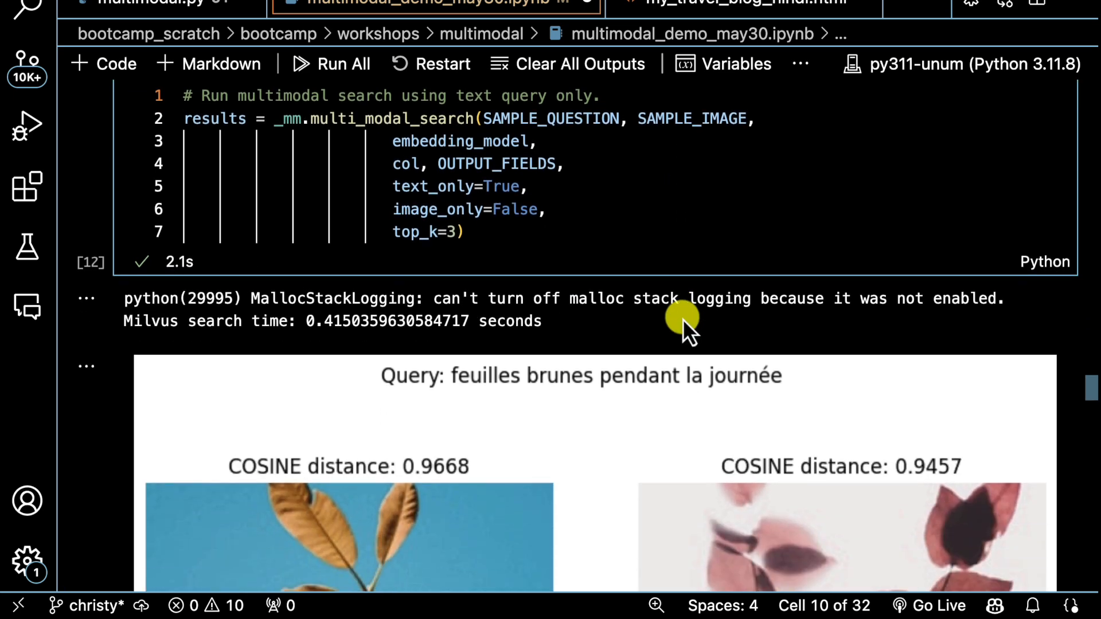
scroll("down", 3)
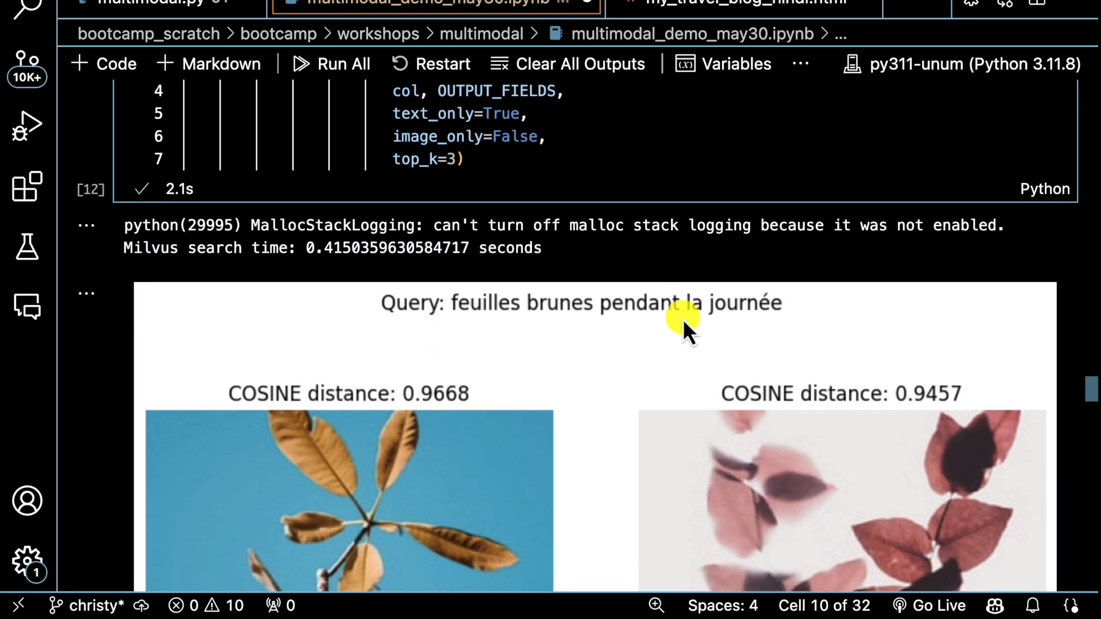
scroll("down", 3)
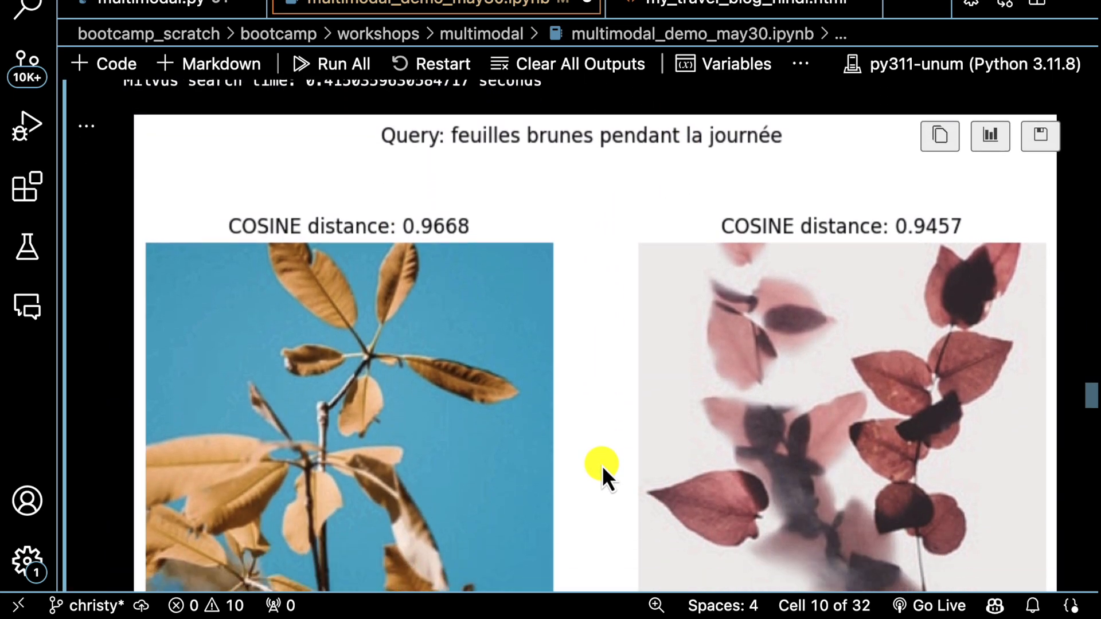
scroll("down", 3)
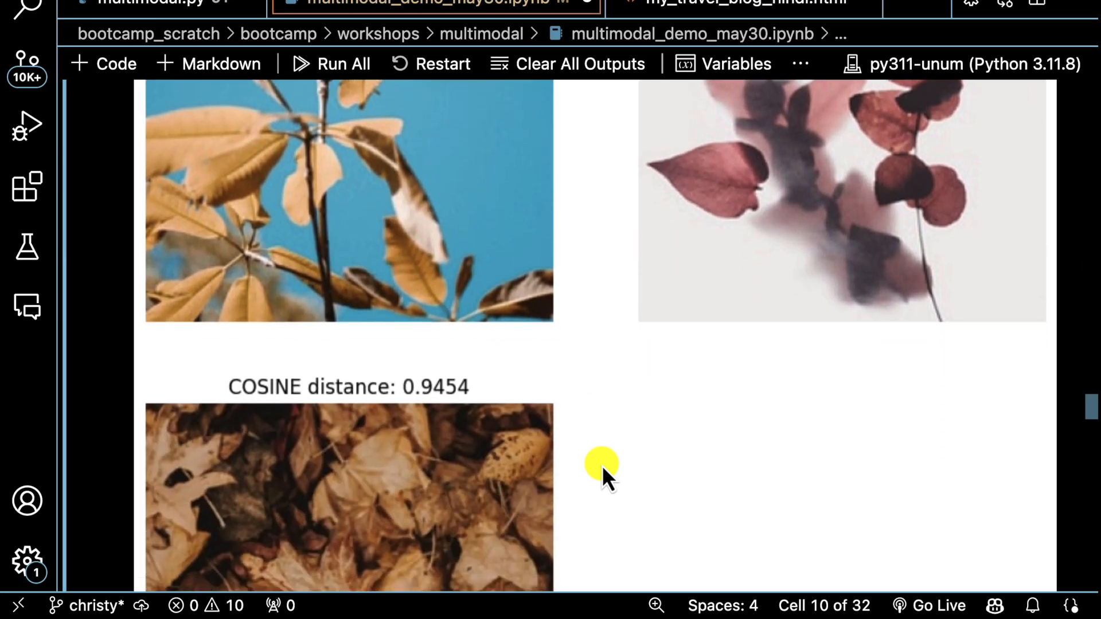
scroll("down", 3)
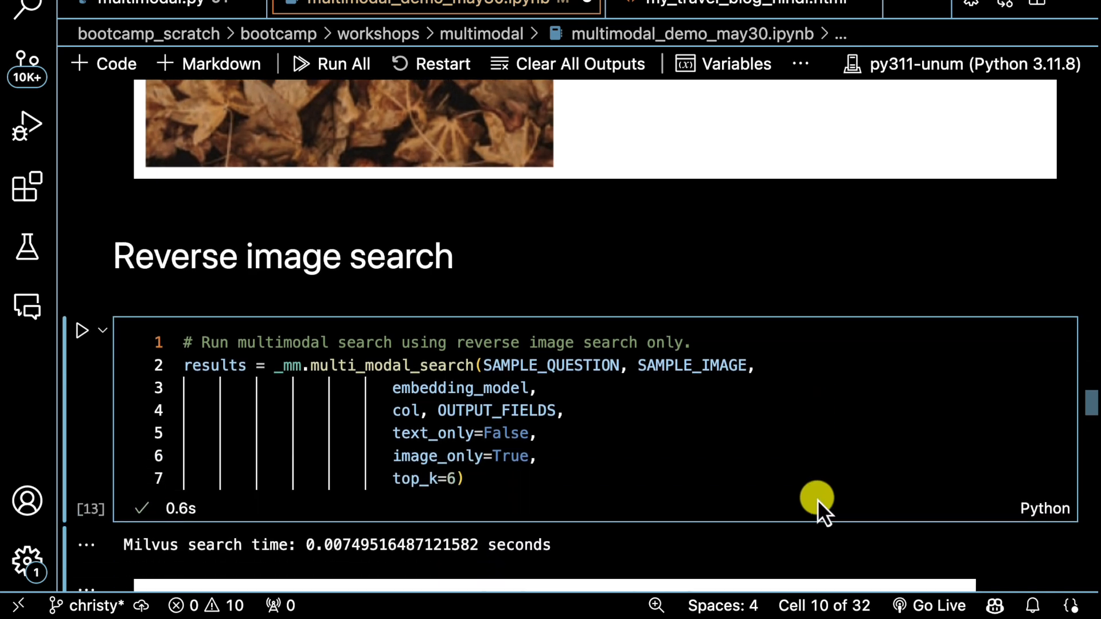
scroll("down", 3)
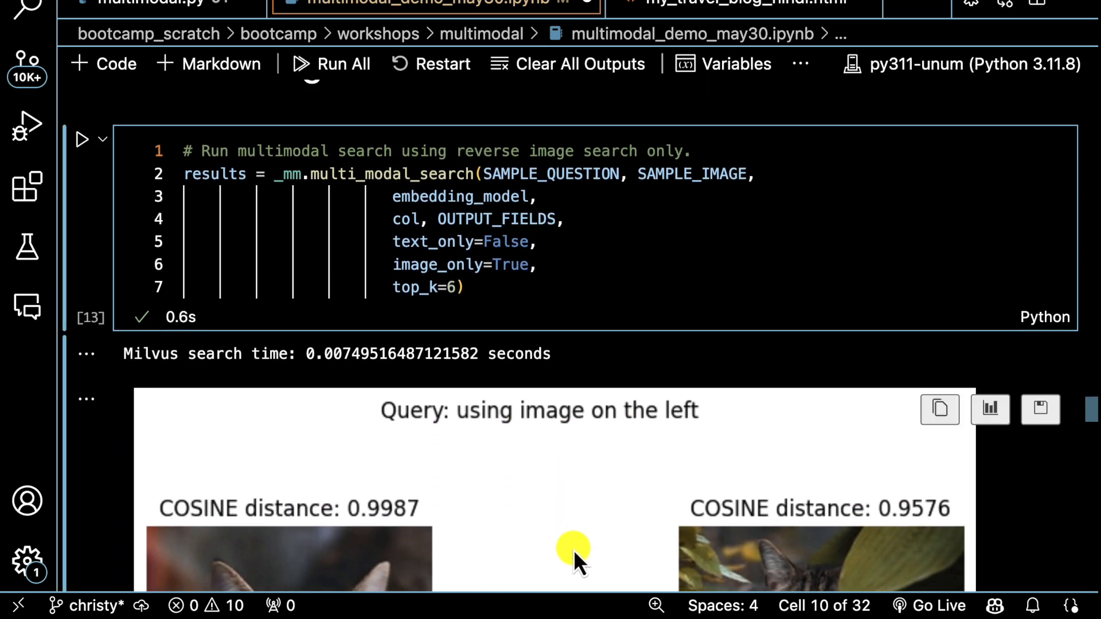
scroll("down", 3)
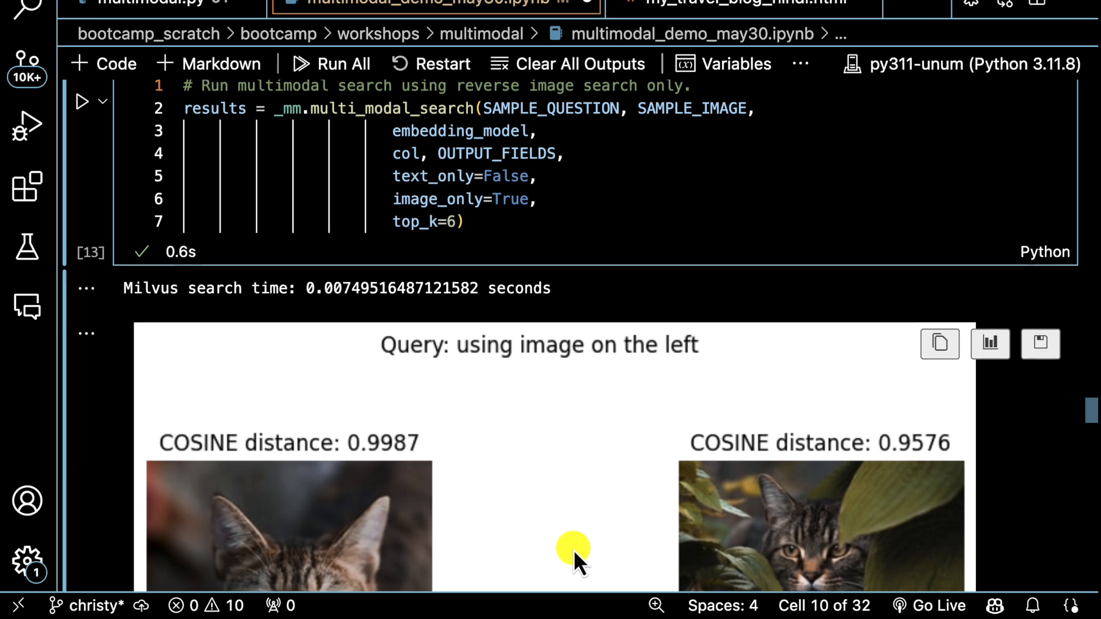
scroll("down", 3)
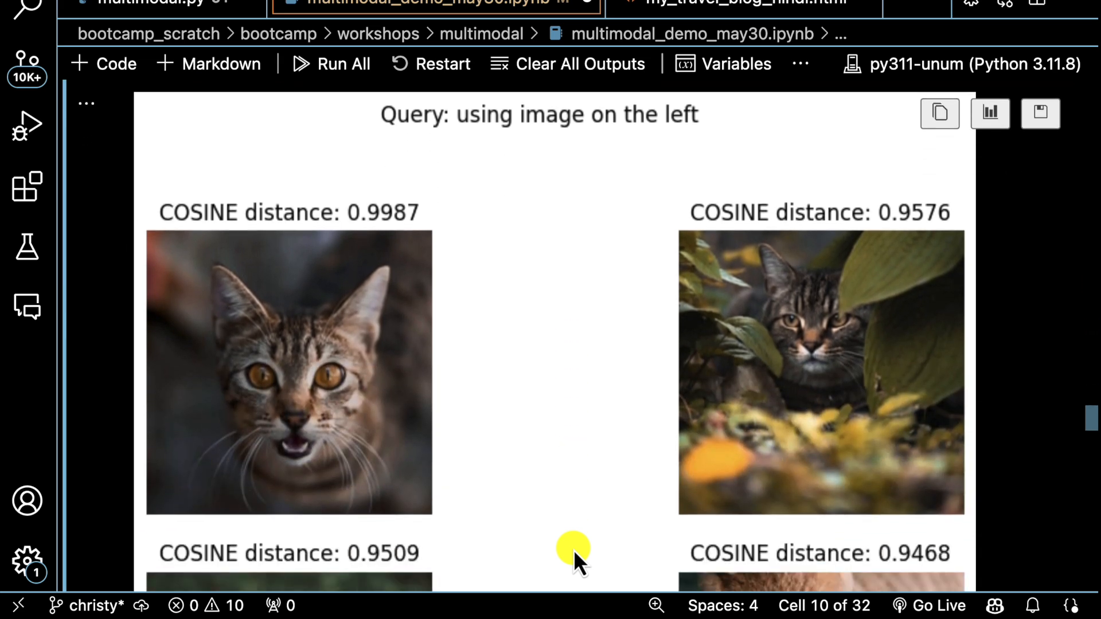
scroll("down", 3)
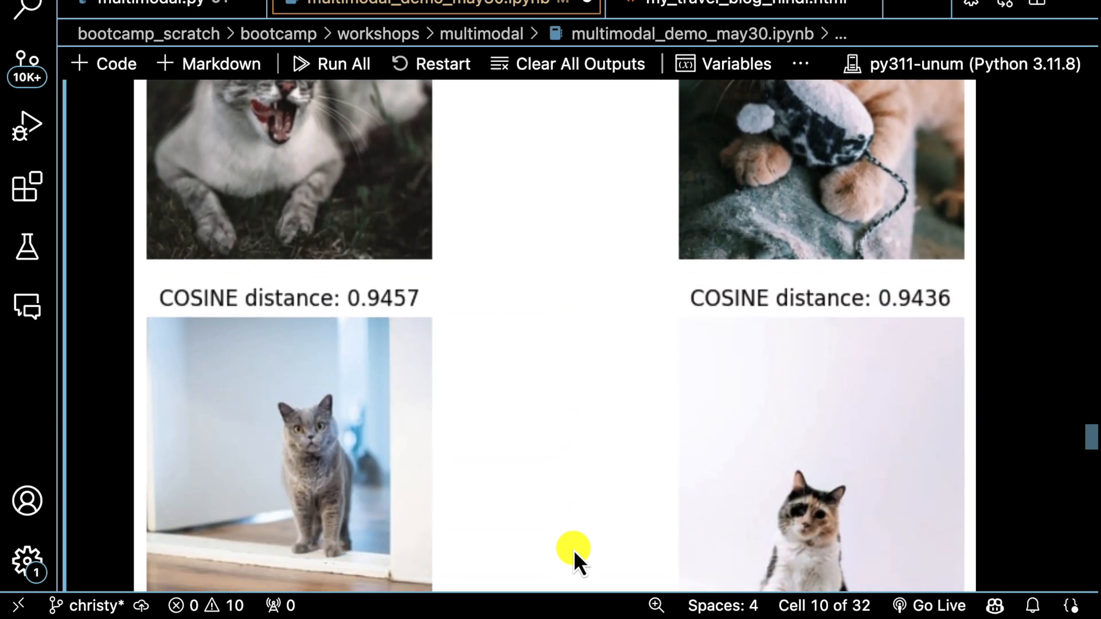
scroll("down", 3)
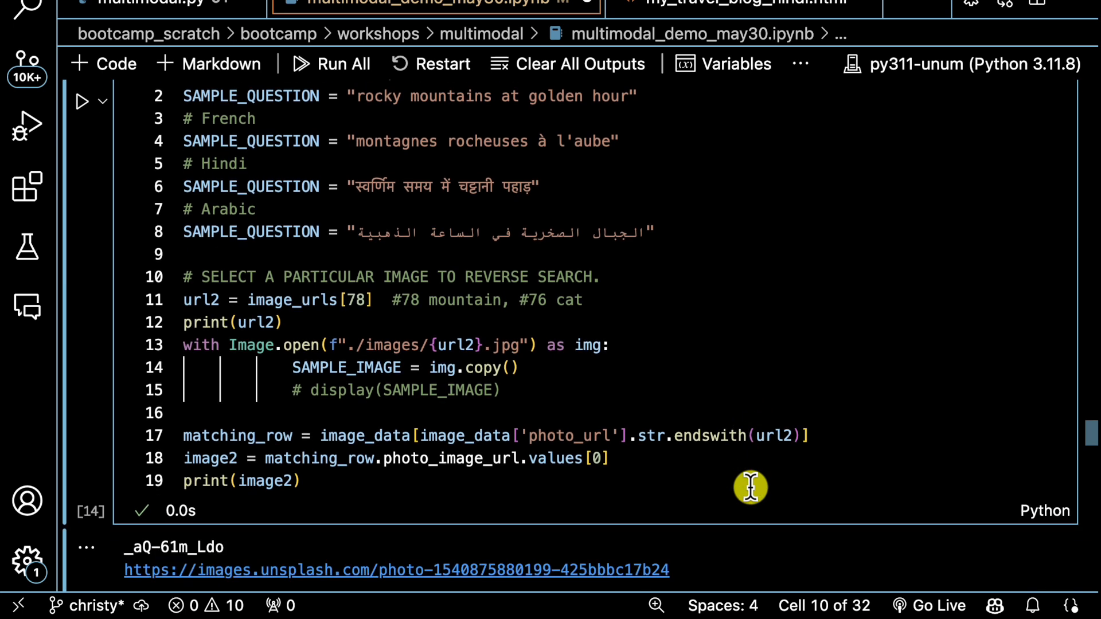
mouse_move(655, 279)
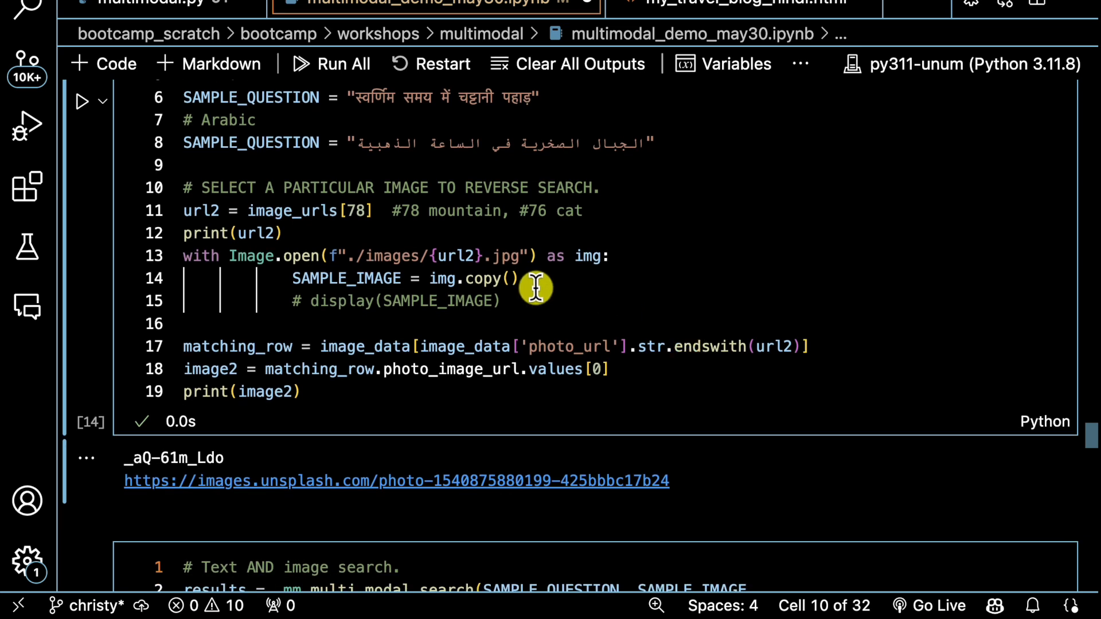
scroll("down", 3)
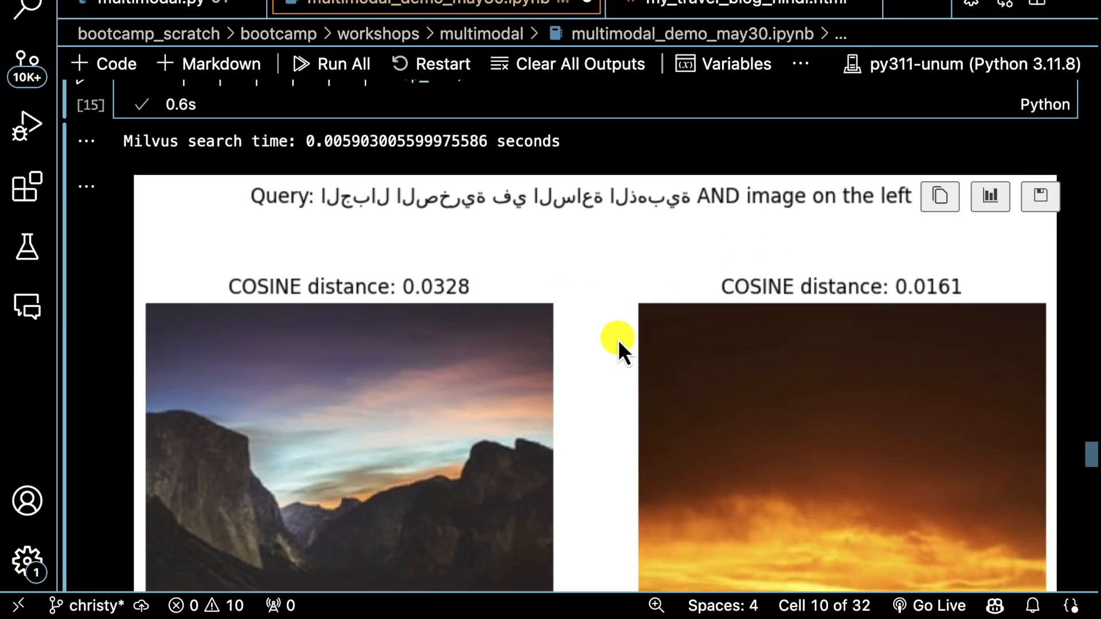
scroll("down", 3)
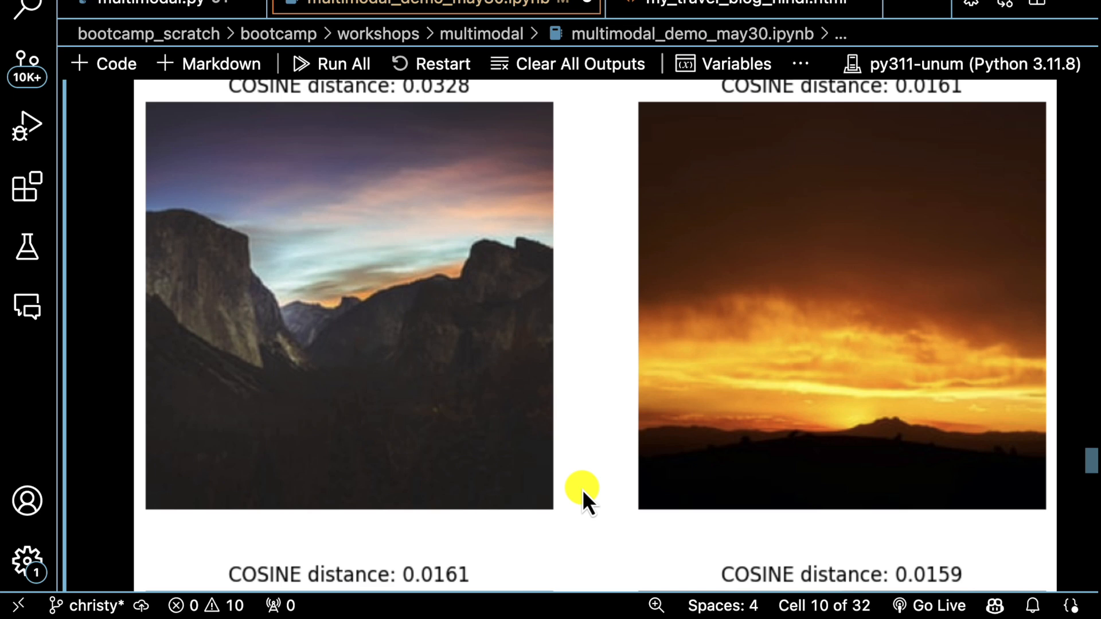
scroll("down", 3)
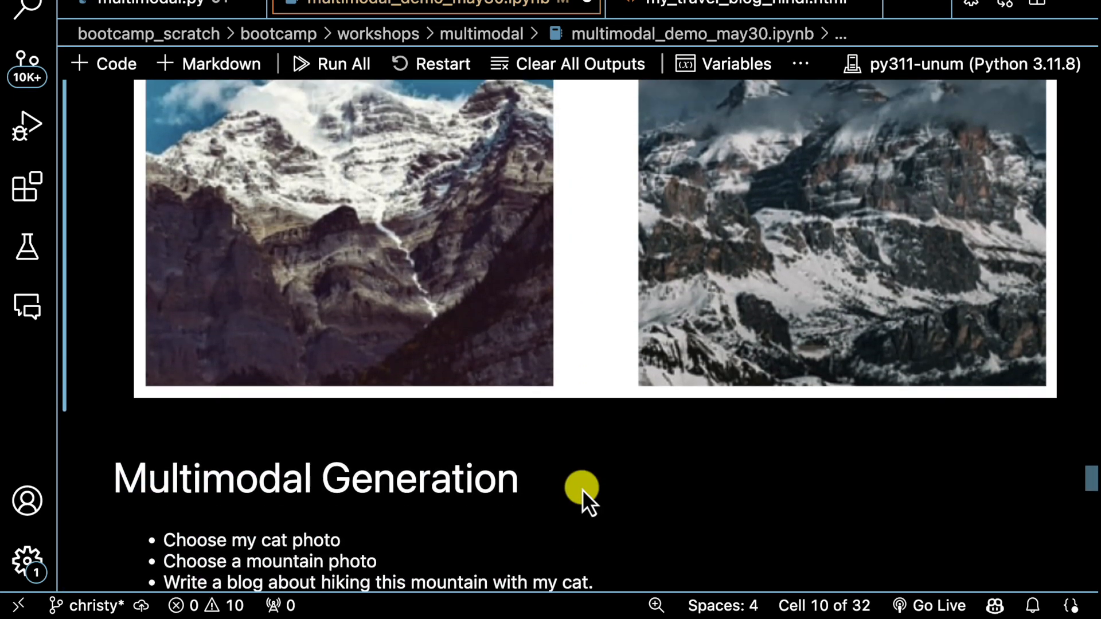
scroll("down", 3)
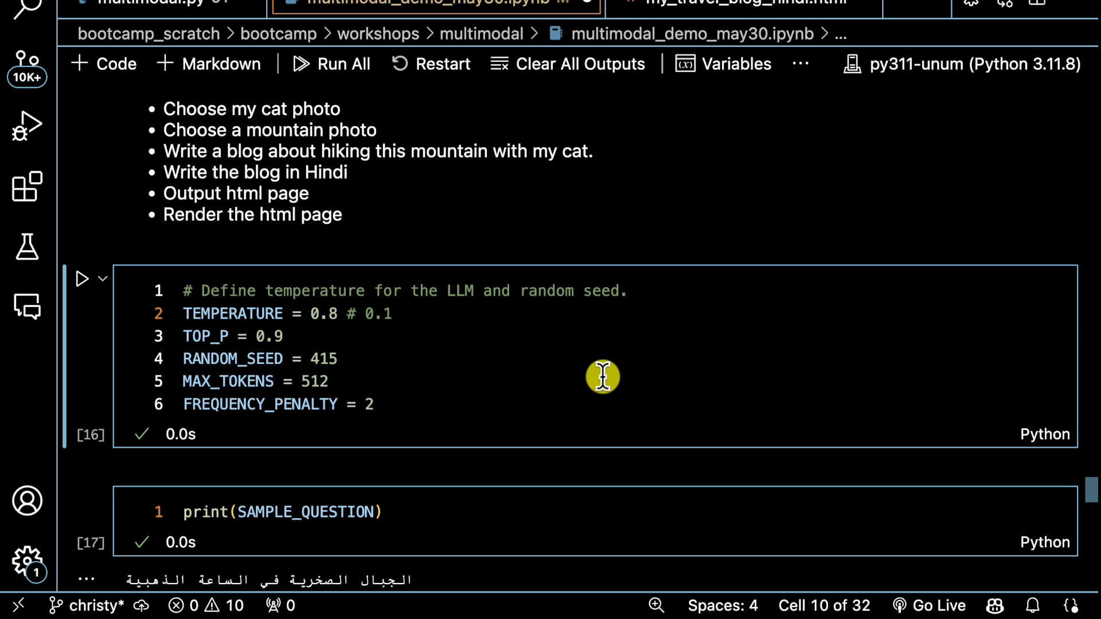
scroll("down", 3)
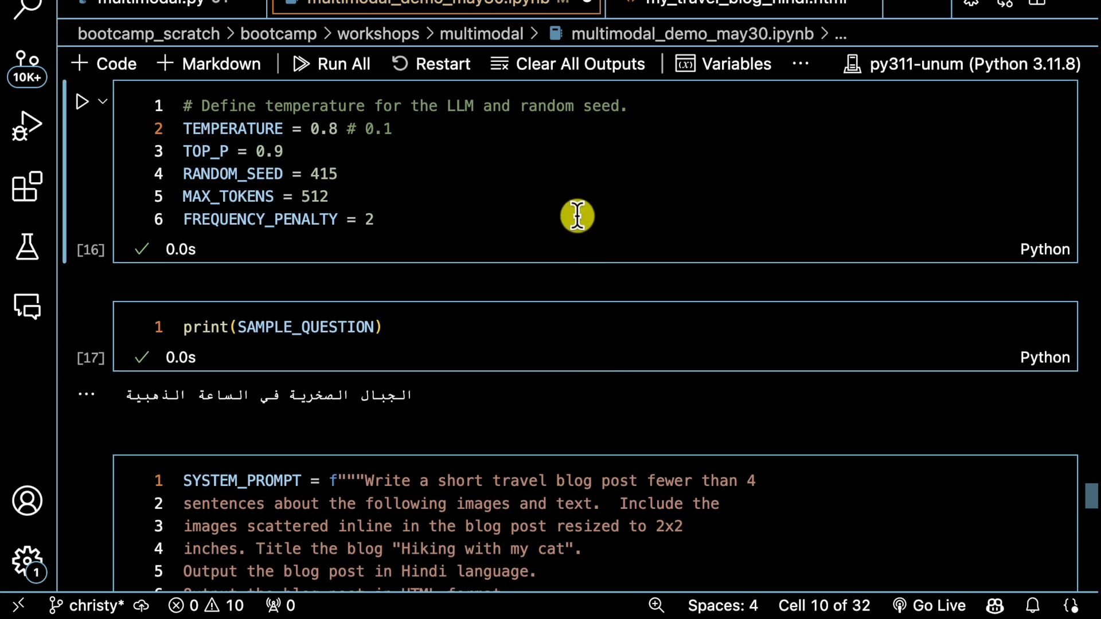
scroll("down", 3)
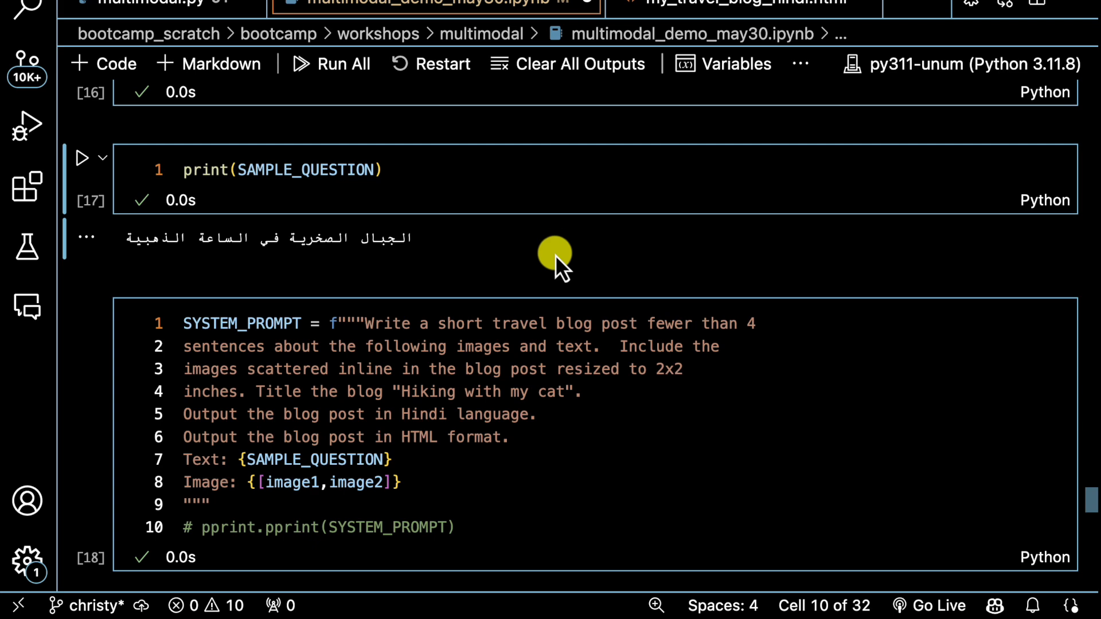
scroll("down", 3)
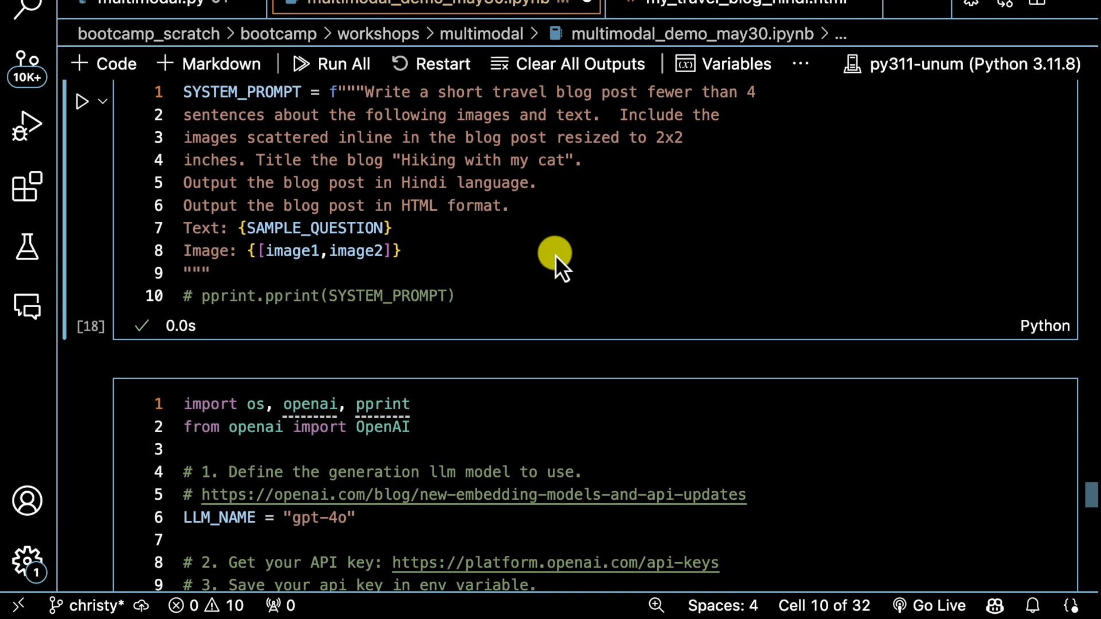
scroll("down", 3)
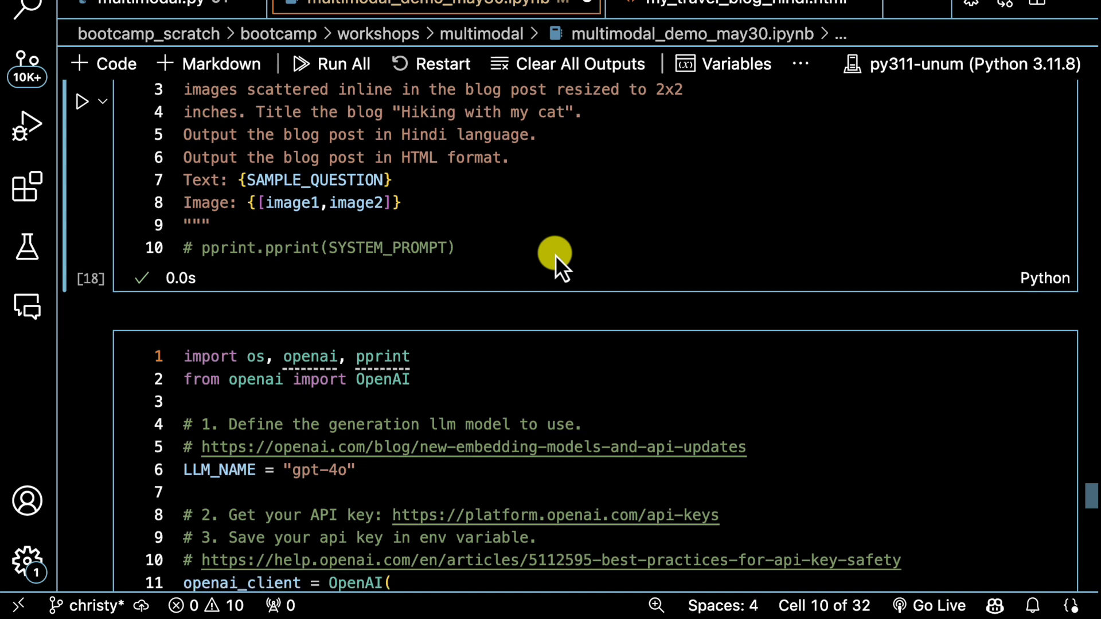
scroll("down", 3)
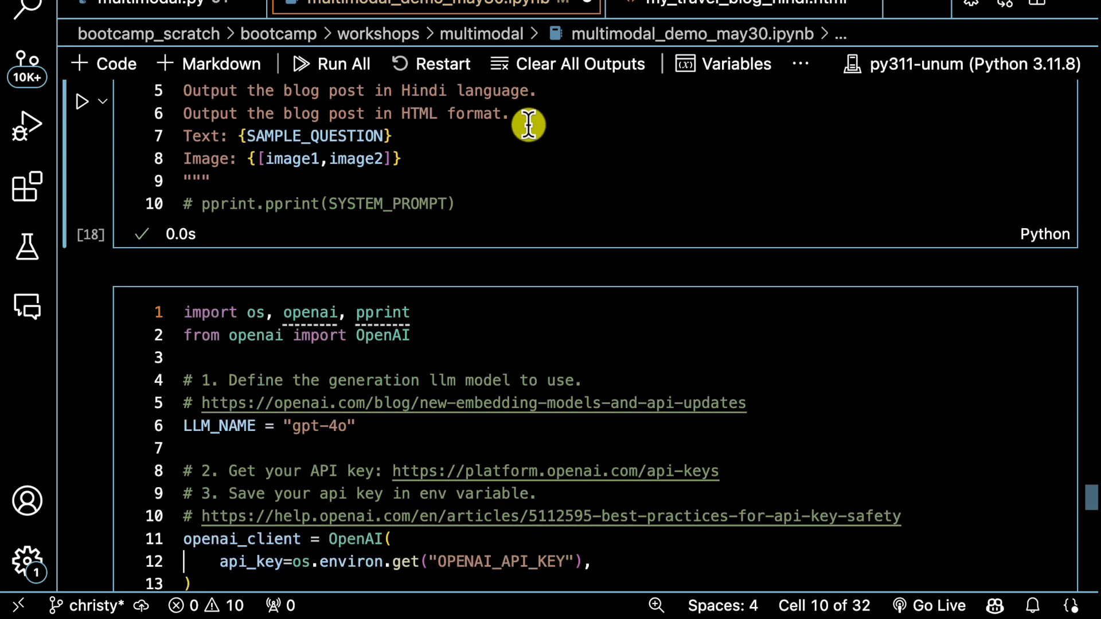
mouse_move(497, 154)
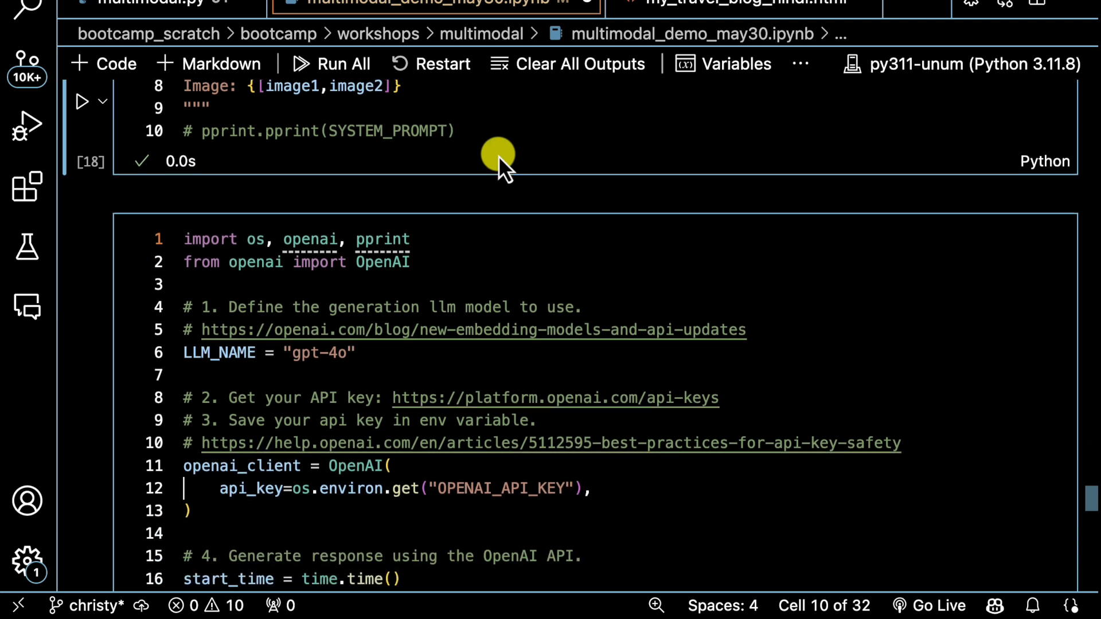
scroll("down", 3)
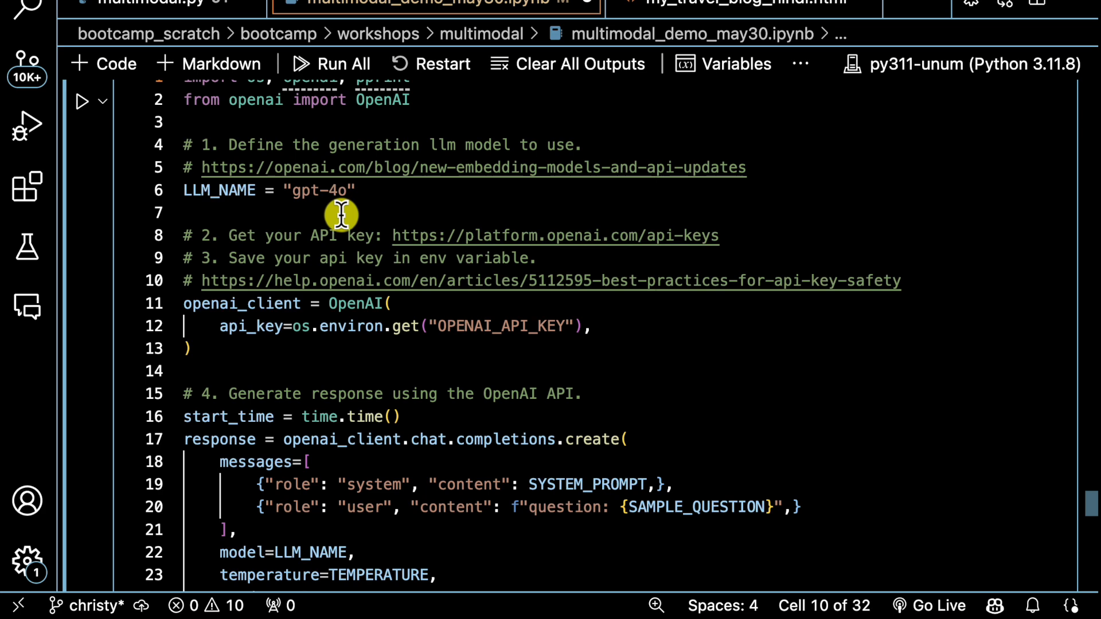
scroll("down", 3)
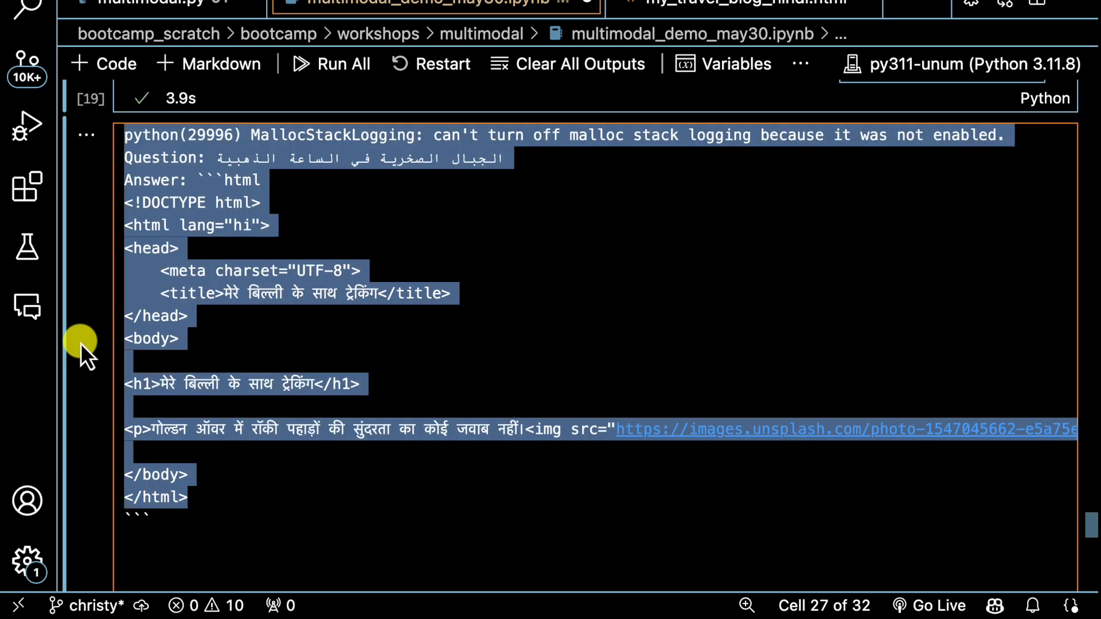
left_click(744, 6)
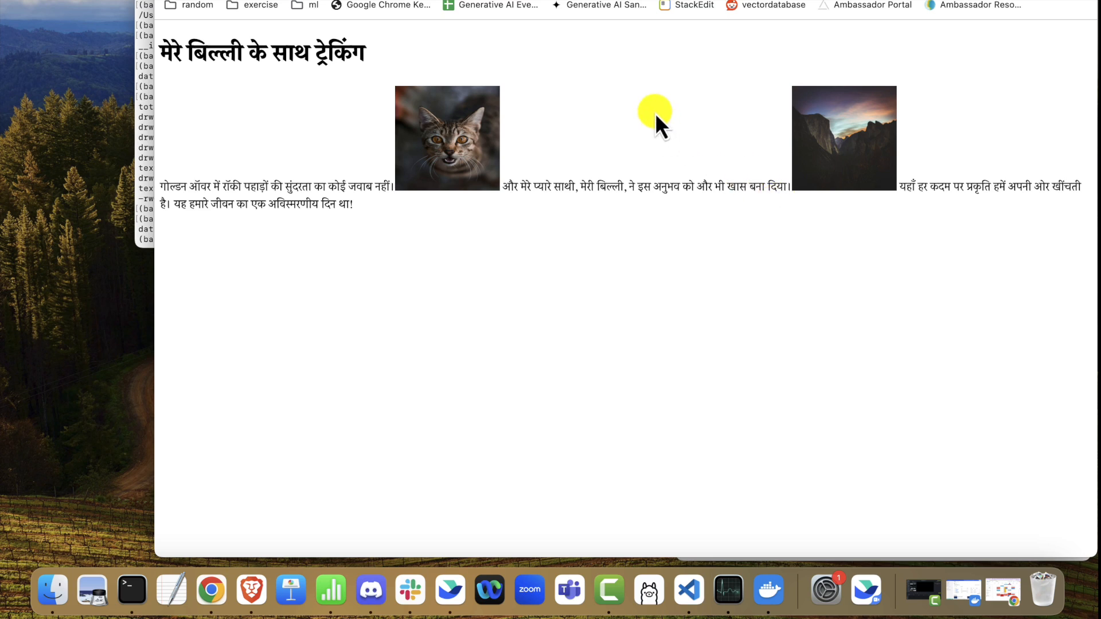
Translate a Hindi word, then the whole blog page, into English
right_click(657, 186)
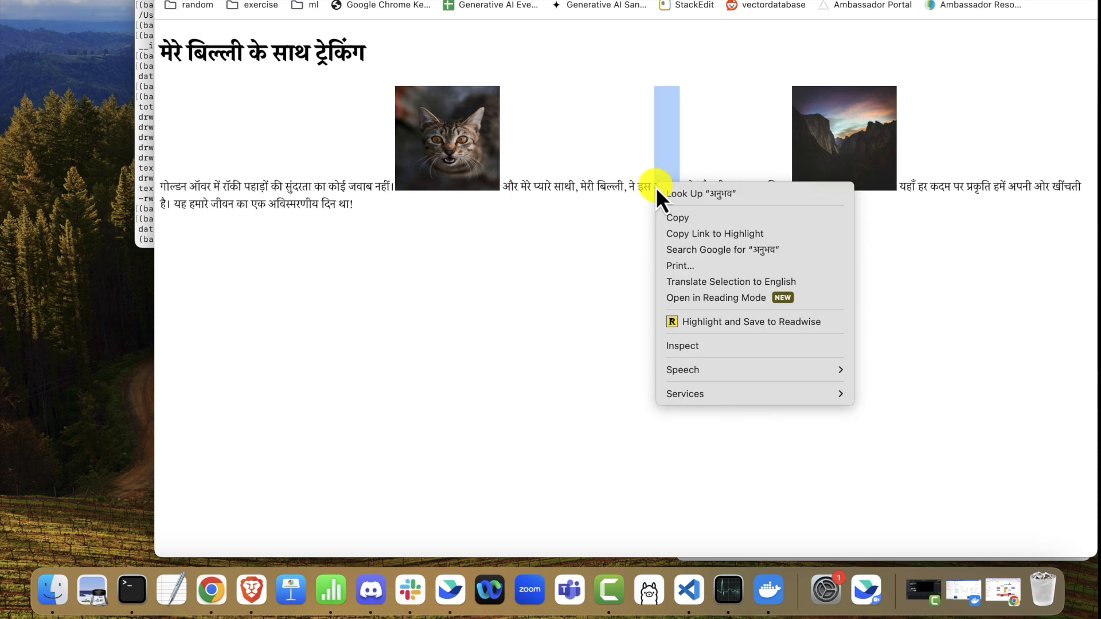
left_click(706, 279)
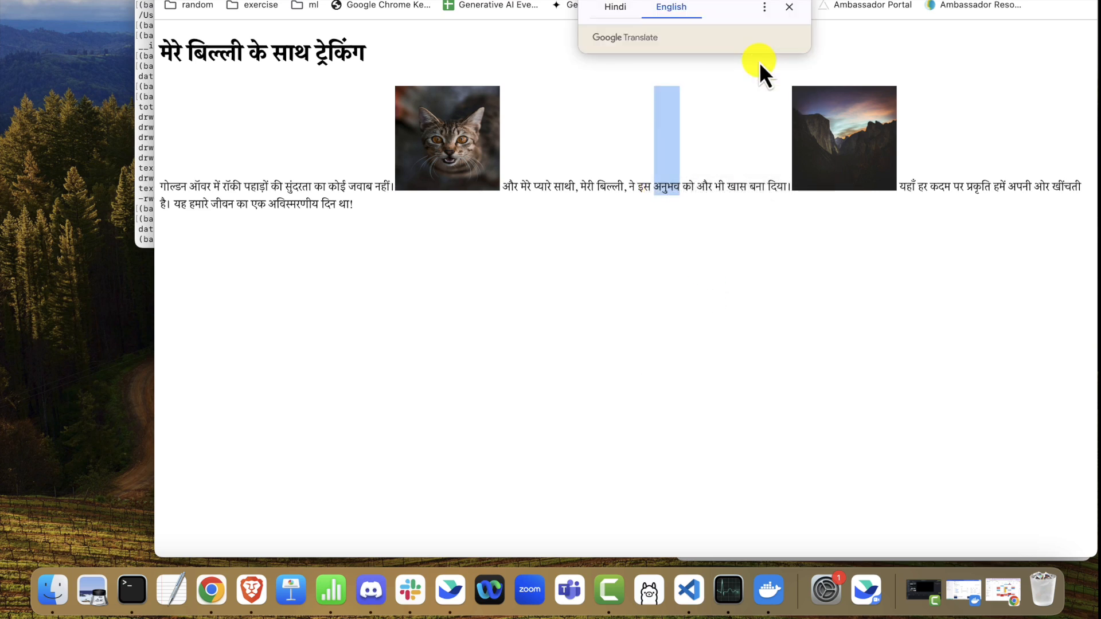
left_click(668, 7)
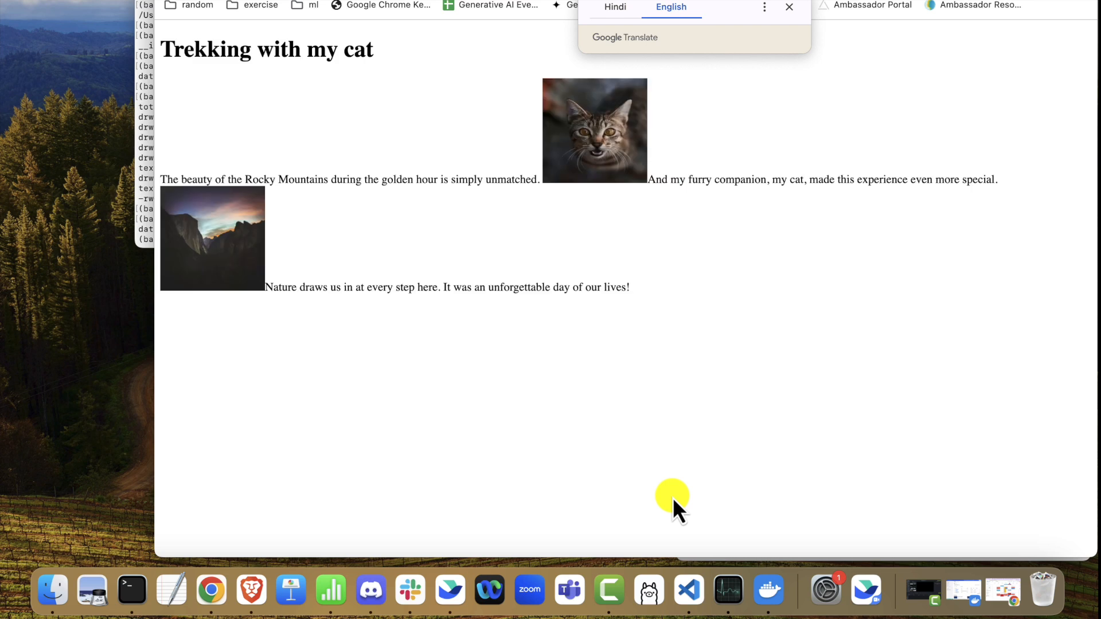